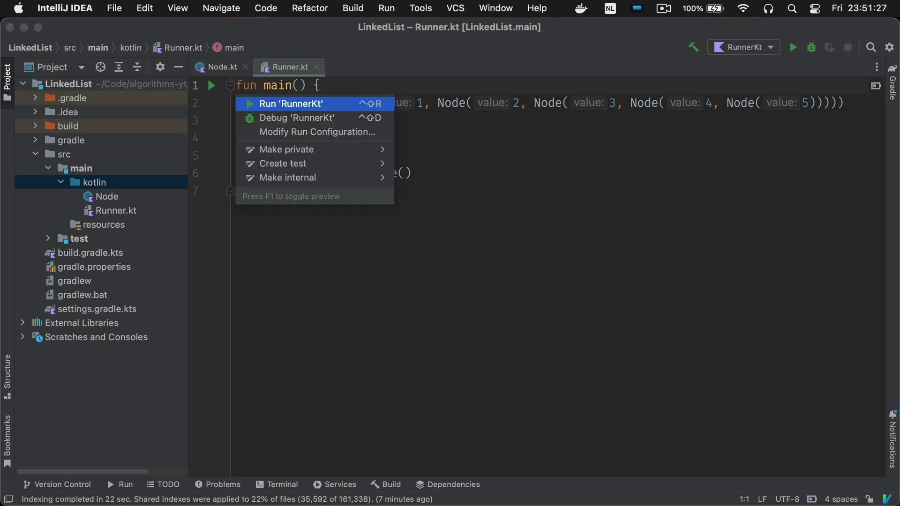
- Dismiss the run popup, review Node.kt, and bring up the kotlin folder's context menu
{"action": "left_click", "coordinate": [291, 104]}
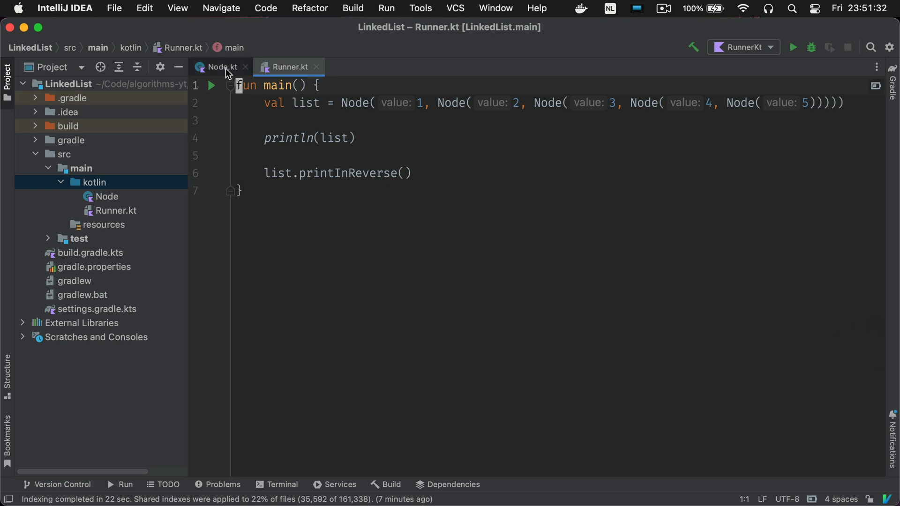
{"action": "left_click", "coordinate": [219, 66]}
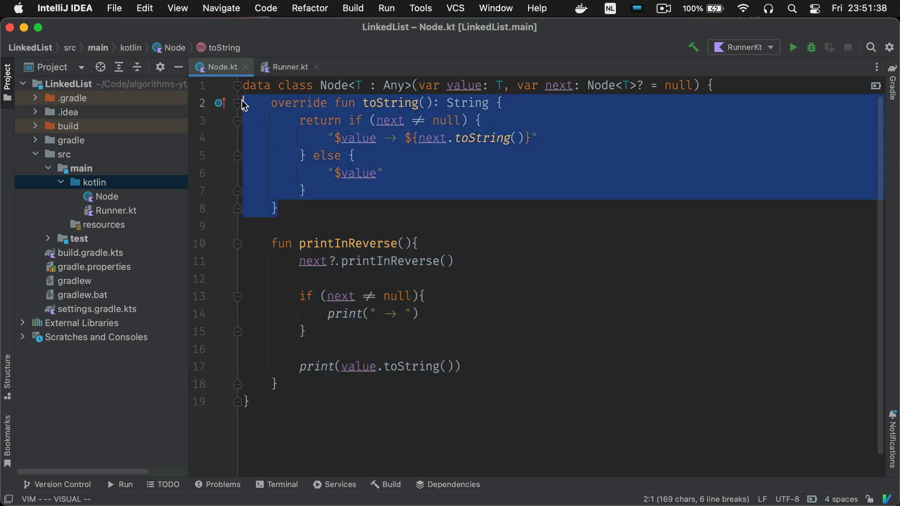
{"action": "left_click", "coordinate": [498, 221]}
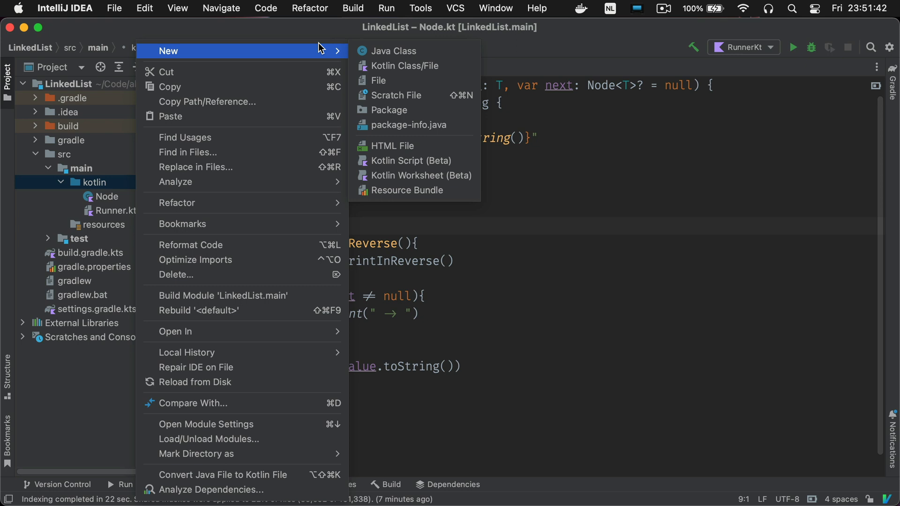
- Create the LinkedList class with head, tail and size properties and an isEmpty() check
{"action": "left_click", "coordinate": [403, 66]}
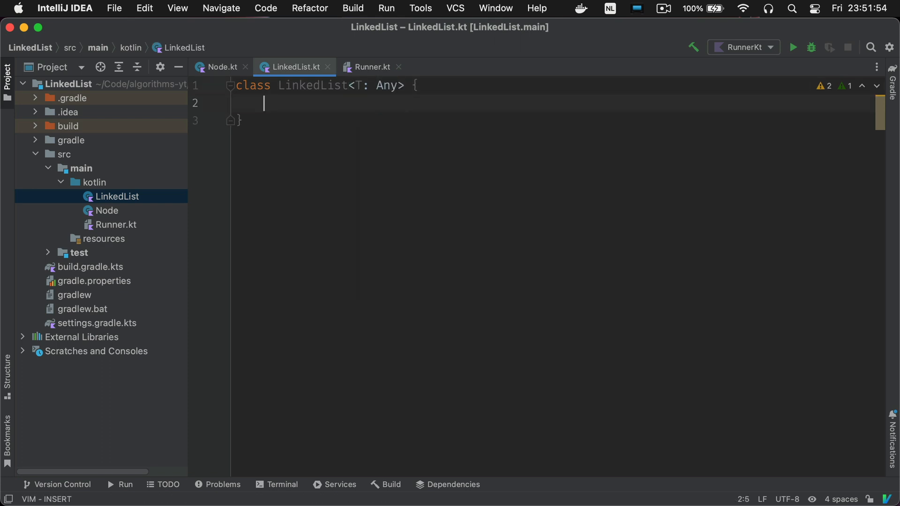
{"action": "type", "text": "private var head: Node<T>? = null"}
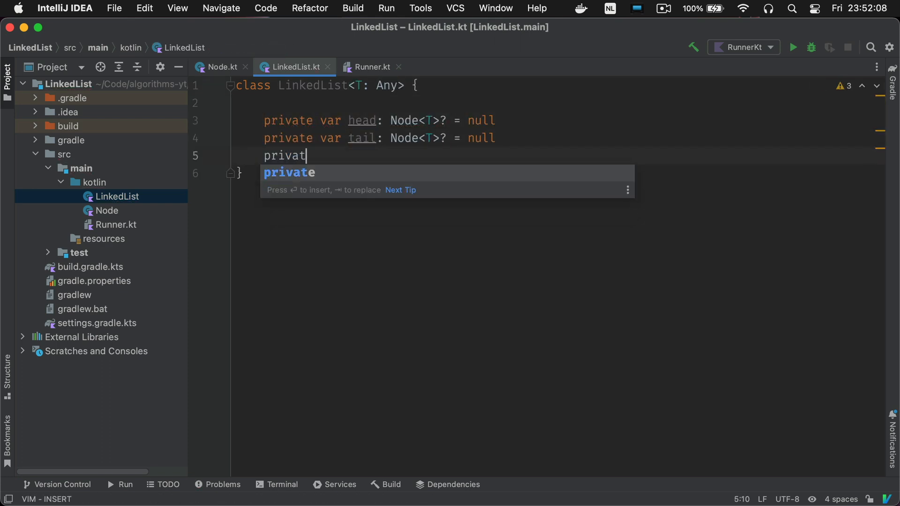
{"action": "type", "text": "e var size = 0"}
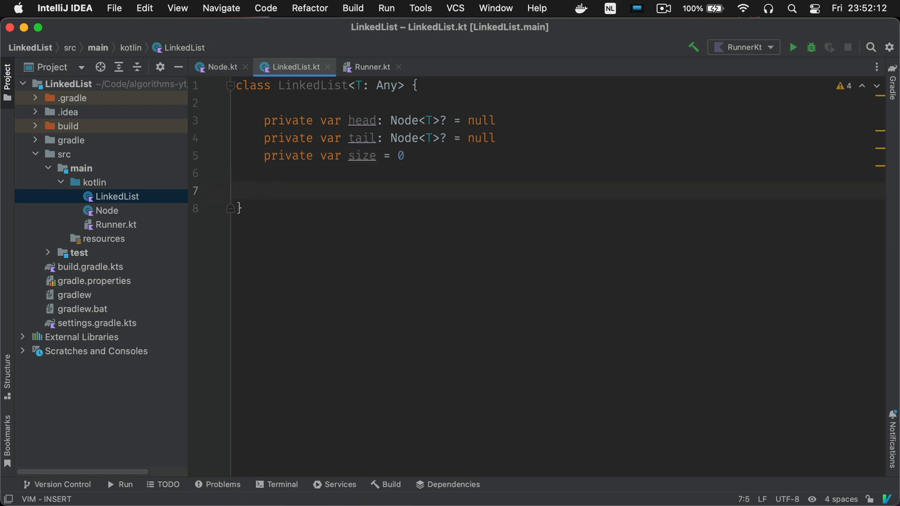
{"action": "type", "text": "fun isEmpty"}
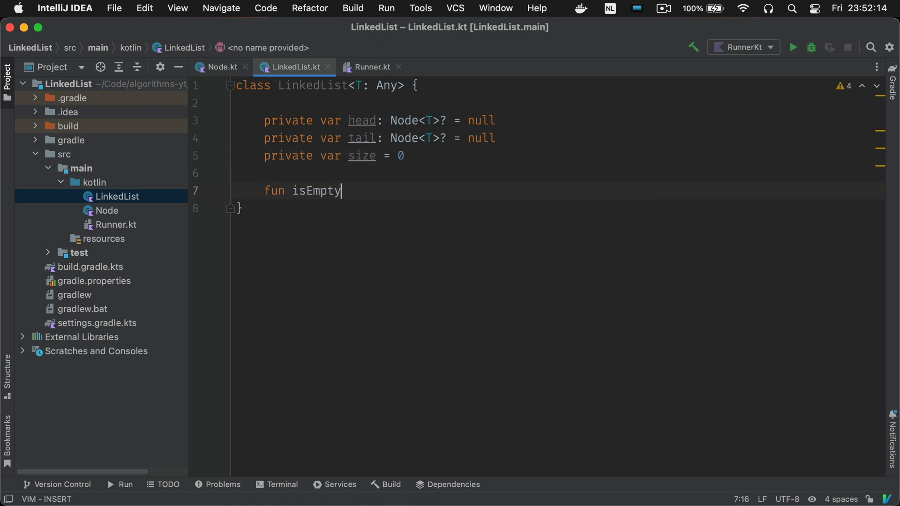
{"action": "type", "text": "(): Boo"}
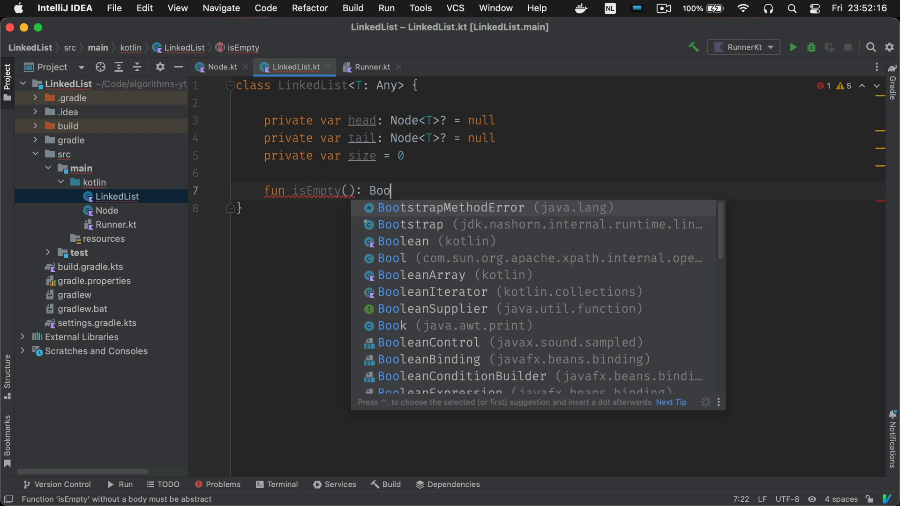
{"action": "type", "text": "lean = size ="}
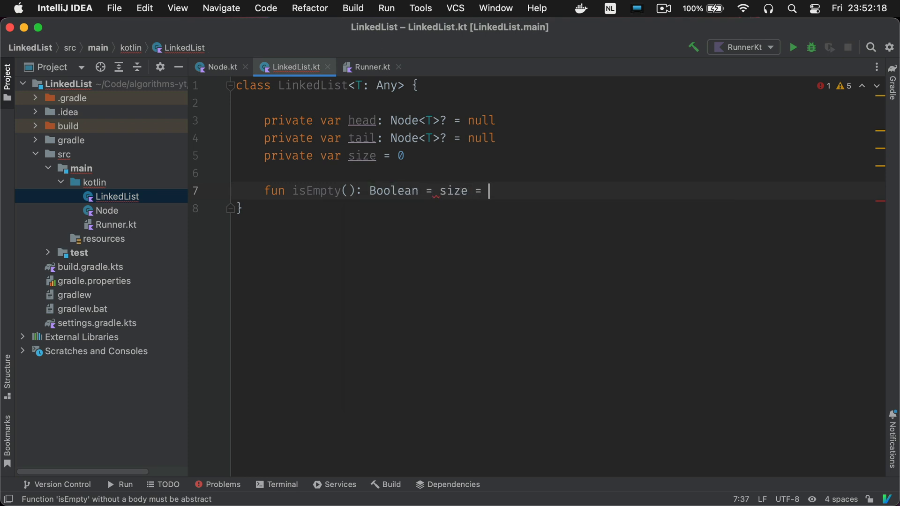
{"action": "type", "text": "= 0"}
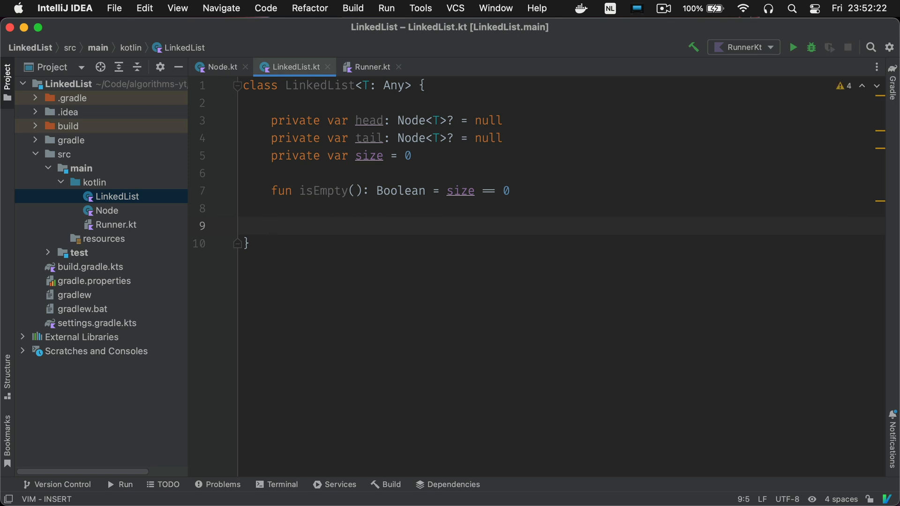
- Override toString to return "Empty list" when empty, otherwise the head's string
{"action": "type", "text": "override"}
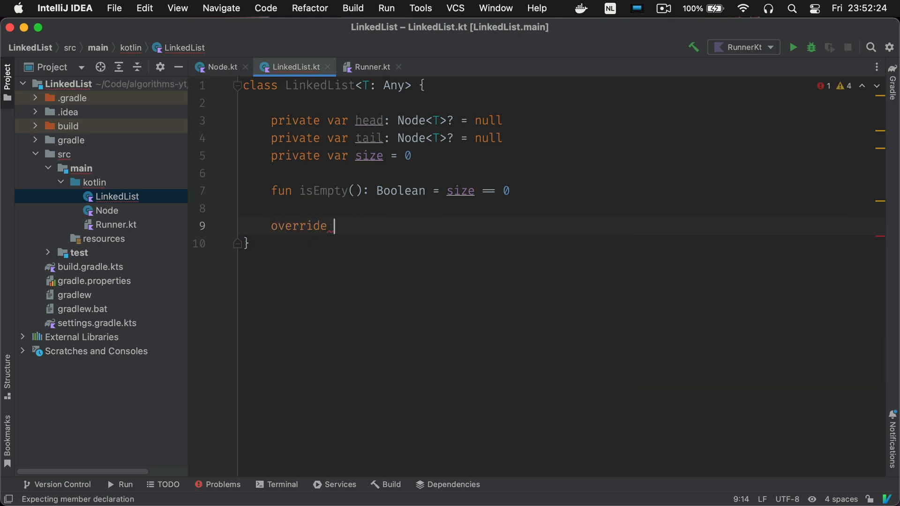
{"action": "type", "text": "fun o"}
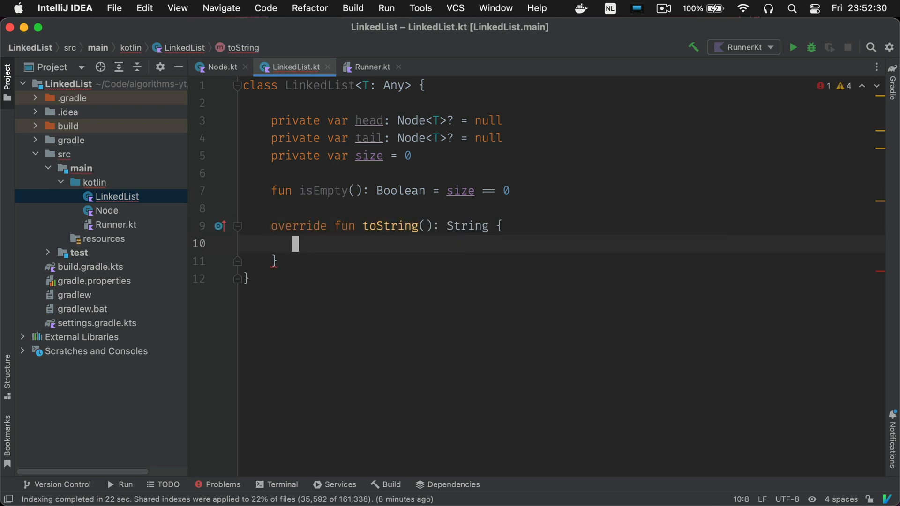
{"action": "type", "text": "if (isEmpty()){"}
{"action": "type", "text": "return \"Empt"}
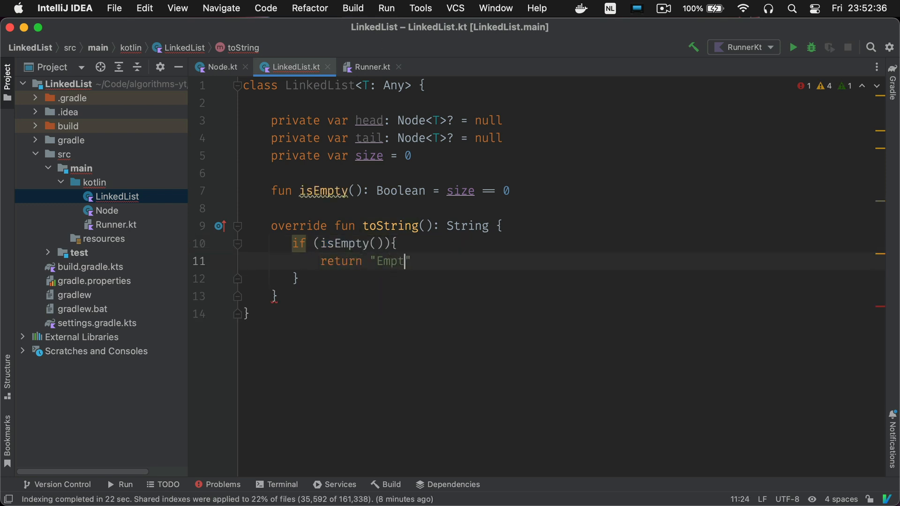
{"action": "type", "text": "y list"}
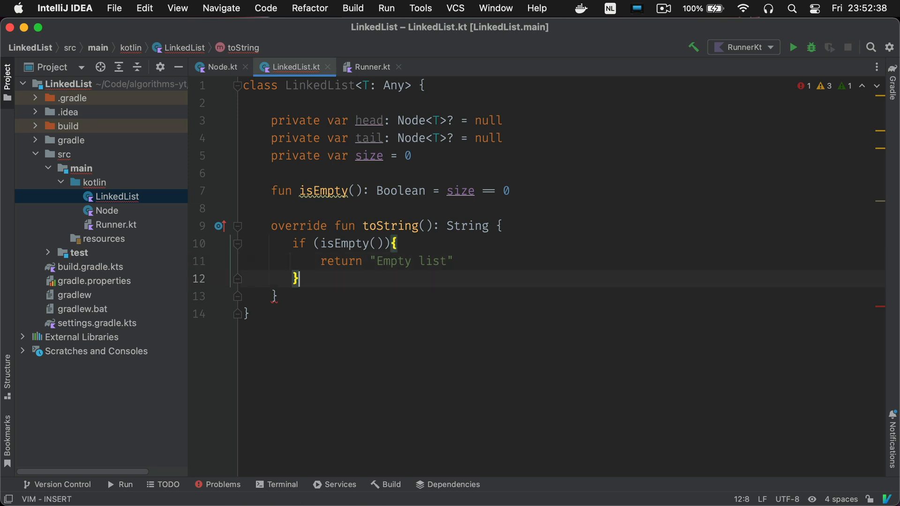
{"action": "type", "text": "else{"}
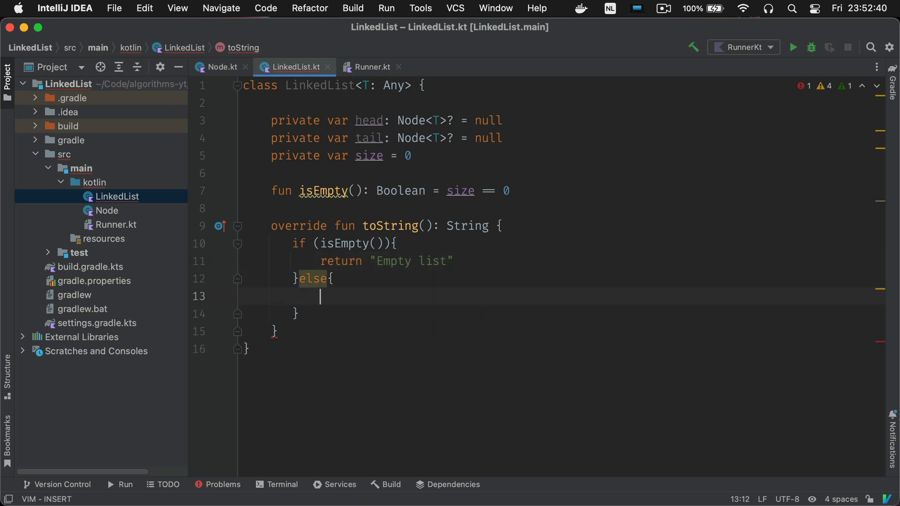
{"action": "type", "text": "return head."}
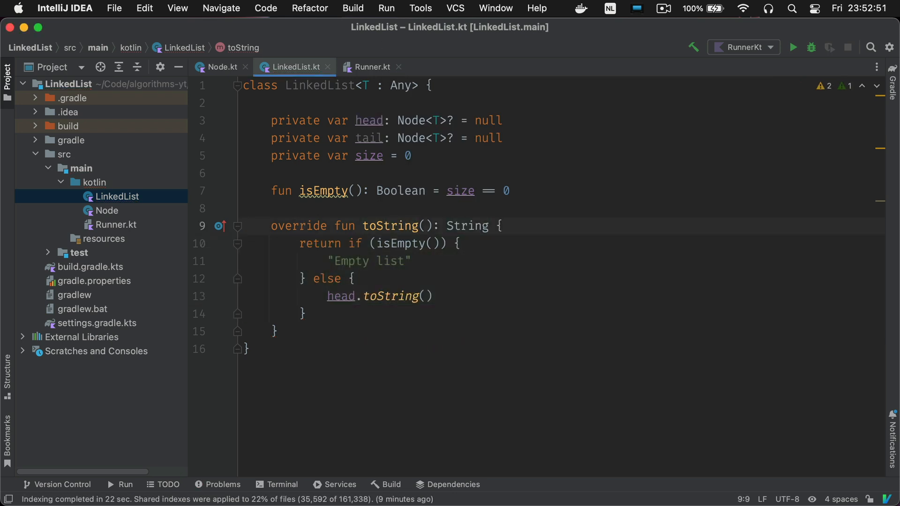
{"action": "left_click", "coordinate": [247, 348]}
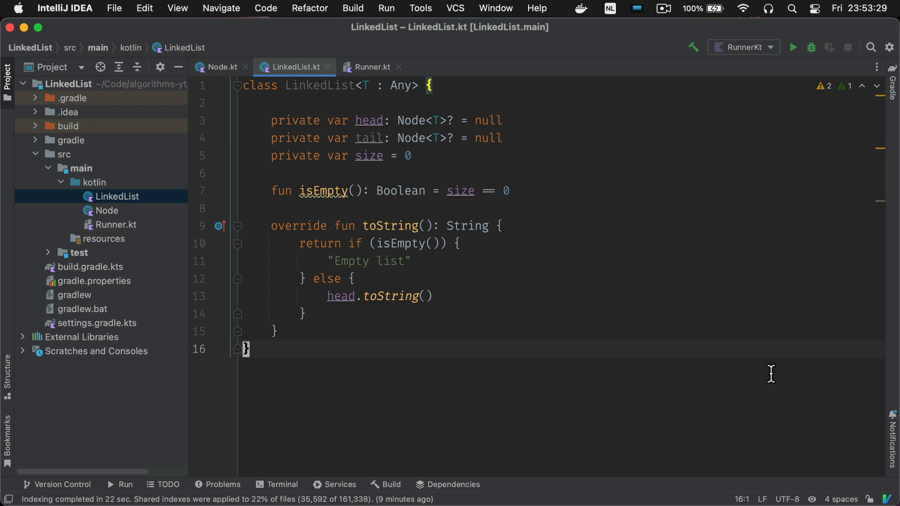
- Write push(value) prepending a node, setting tail when null, then add pushExample in Runner.kt
{"action": "type", "text": "fun push(value: T){"}
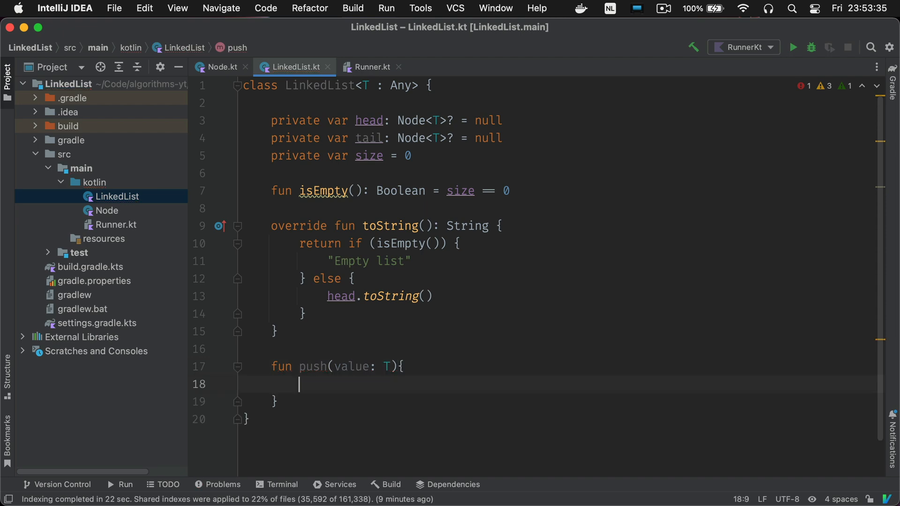
{"action": "type", "text": "head = Node(value = value,"}
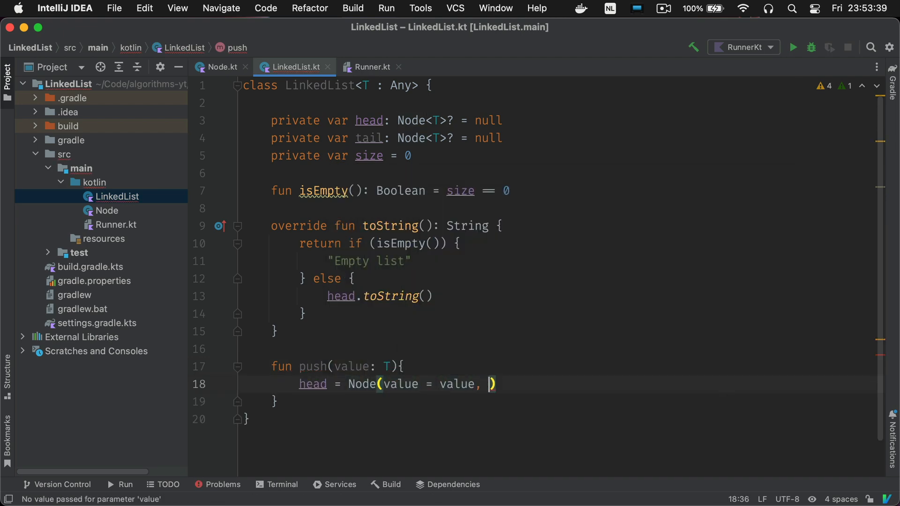
{"action": "type", "text": "next = head"}
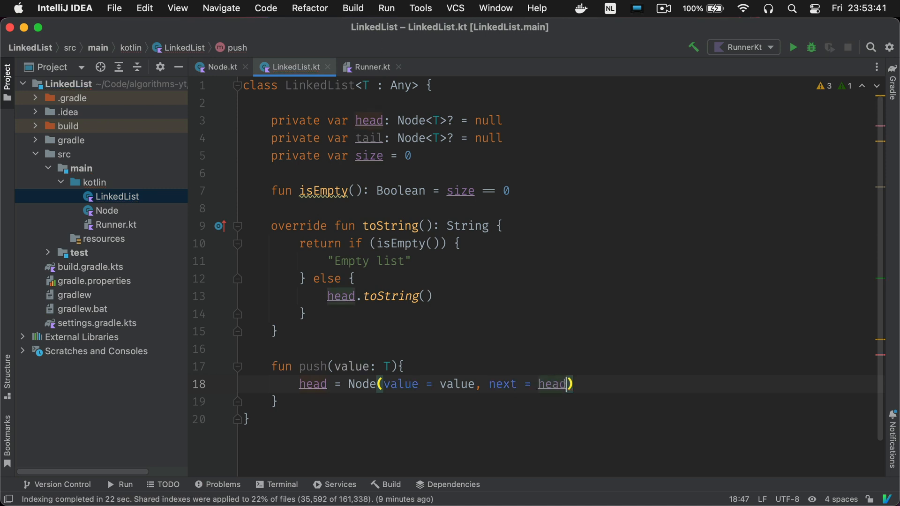
{"action": "type", "text": "if (tail"}
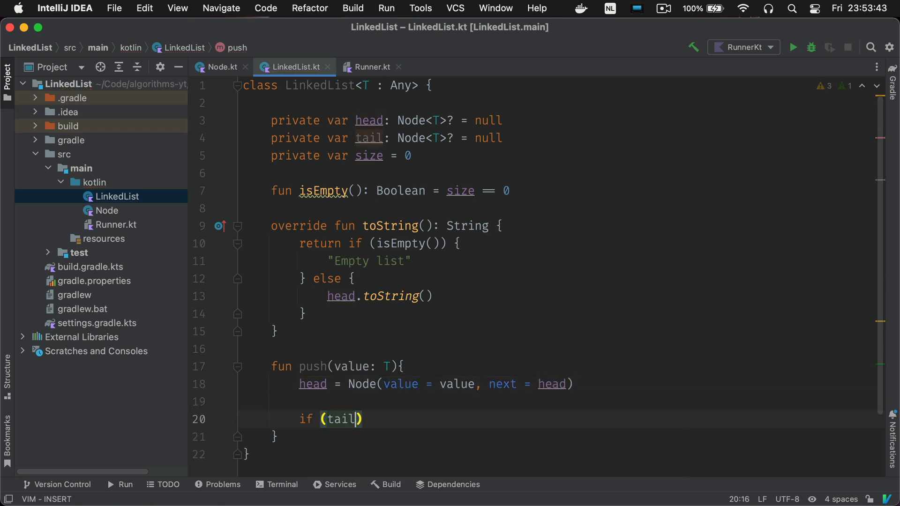
{"action": "type", "text": "== null){"}
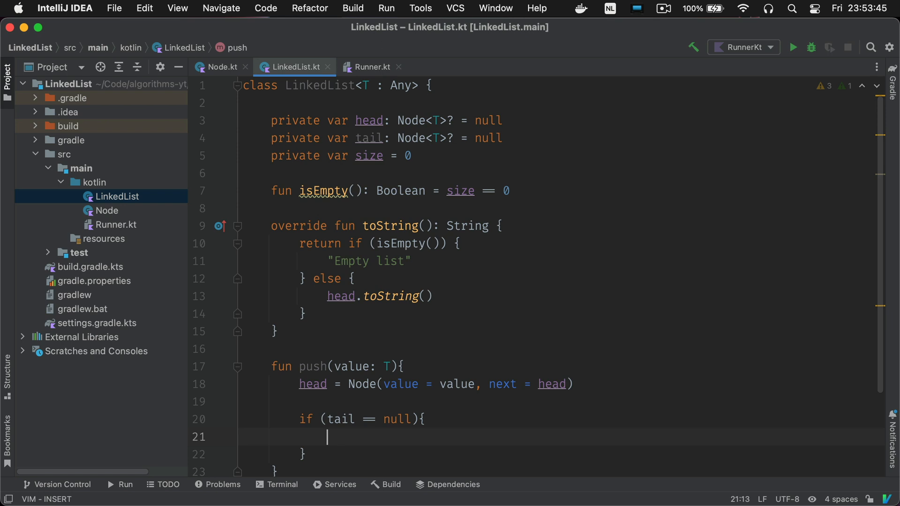
{"action": "type", "text": "tail"}
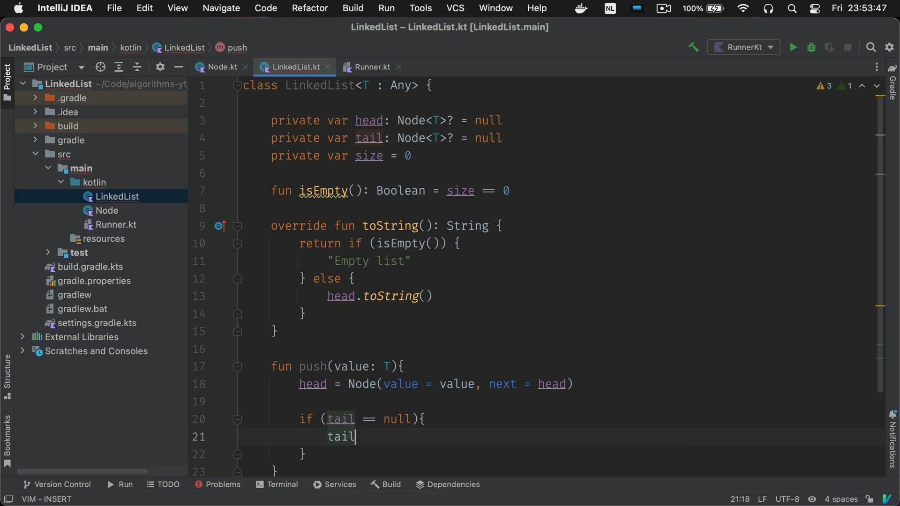
{"action": "type", "text": "= head"}
{"action": "type", "text": "size++"}
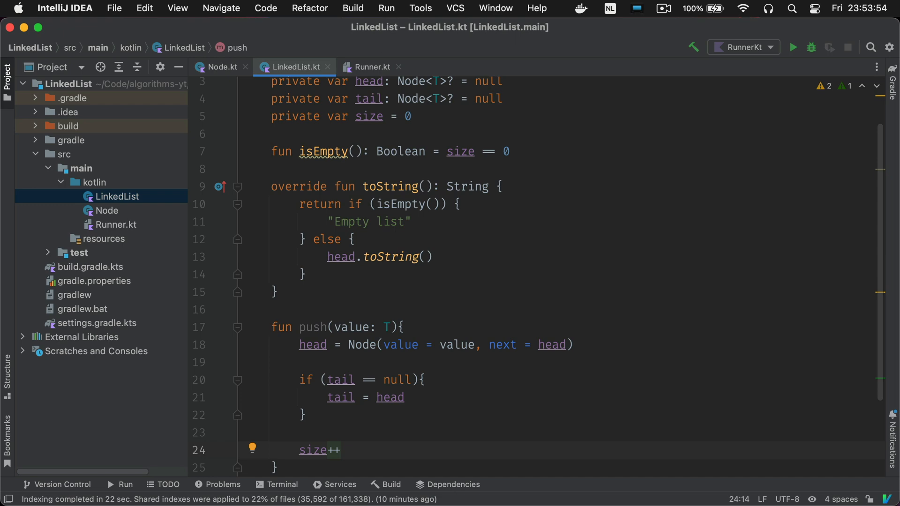
{"action": "left_click", "coordinate": [372, 66]}
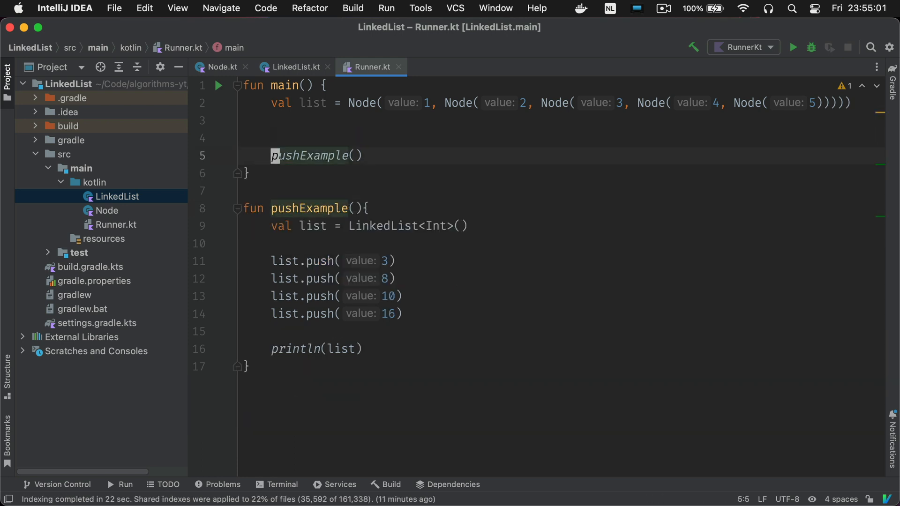
- Run RunnerKt to confirm the output 16 → 10 → 8 → 3, then return to LinkedList.kt
{"action": "left_click", "coordinate": [792, 48]}
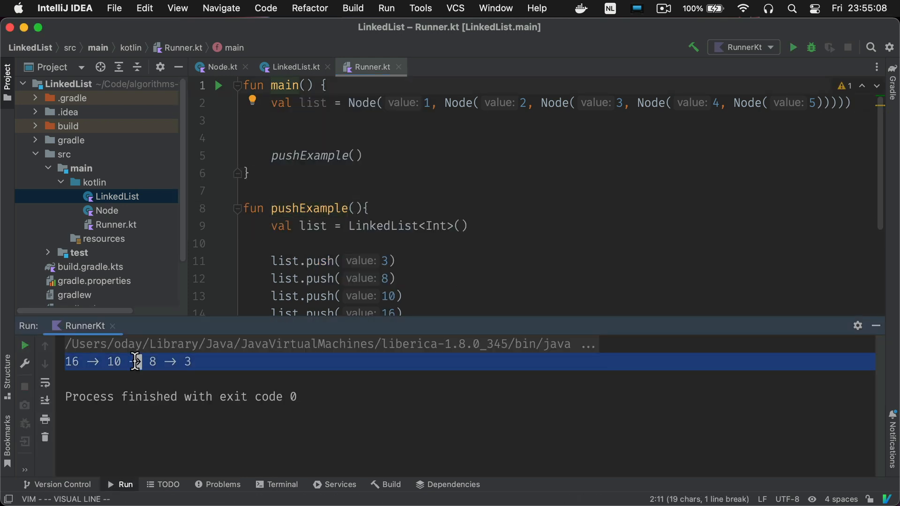
{"action": "mouse_move", "coordinate": [224, 370]}
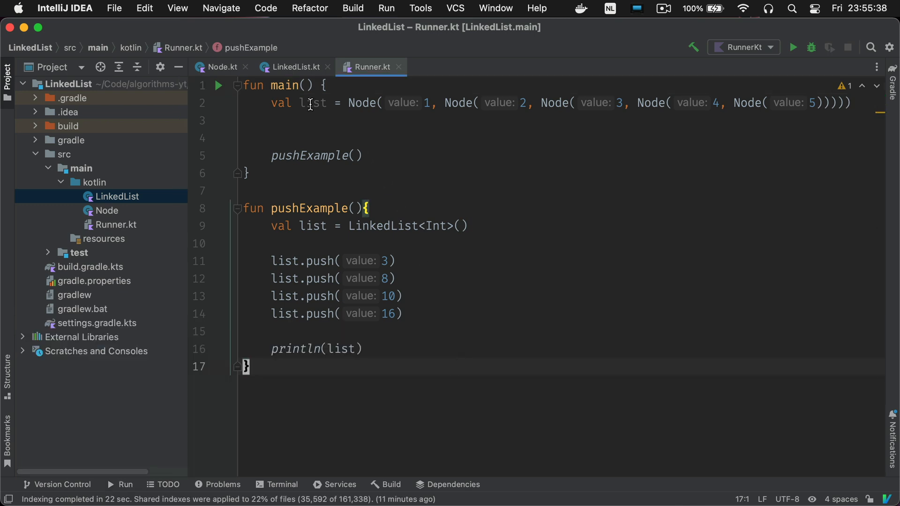
{"action": "left_click", "coordinate": [294, 67]}
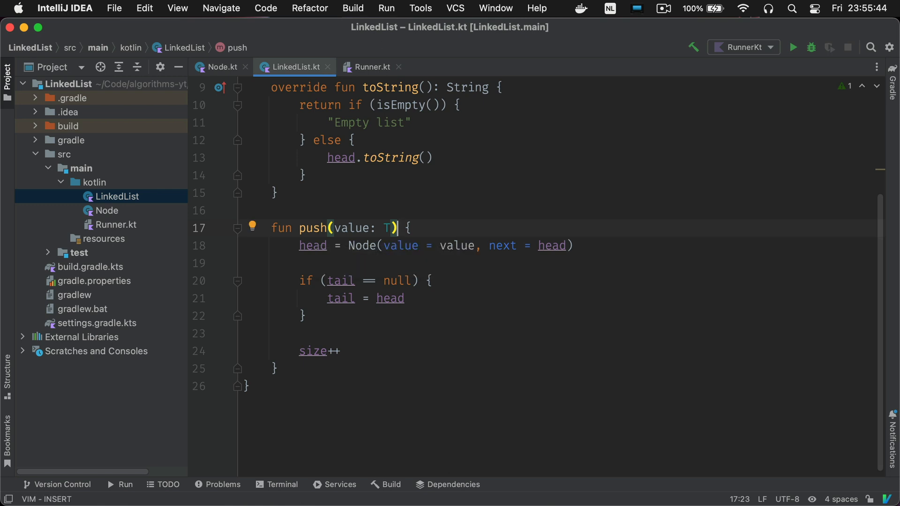
- Make push return LinkedList<T> using apply
{"action": "type", "text": ": LinkedList<>"}
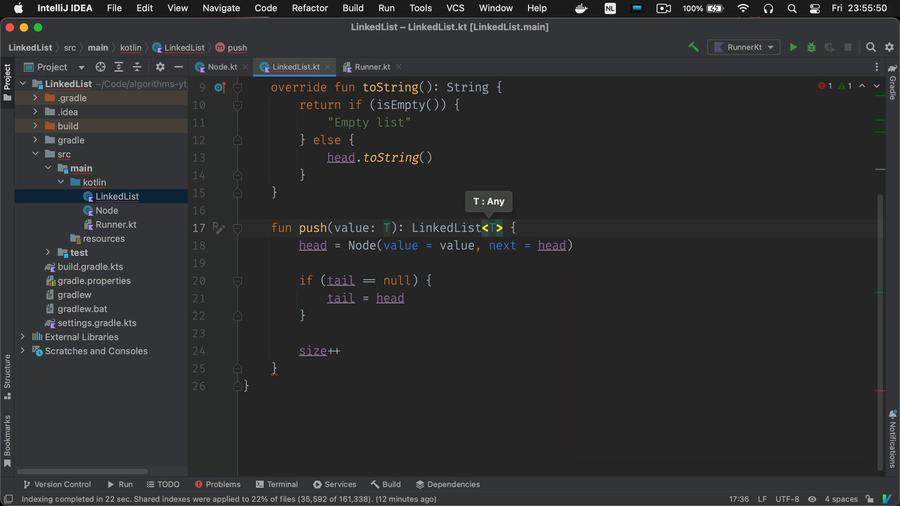
{"action": "type", "text": "= apply"}
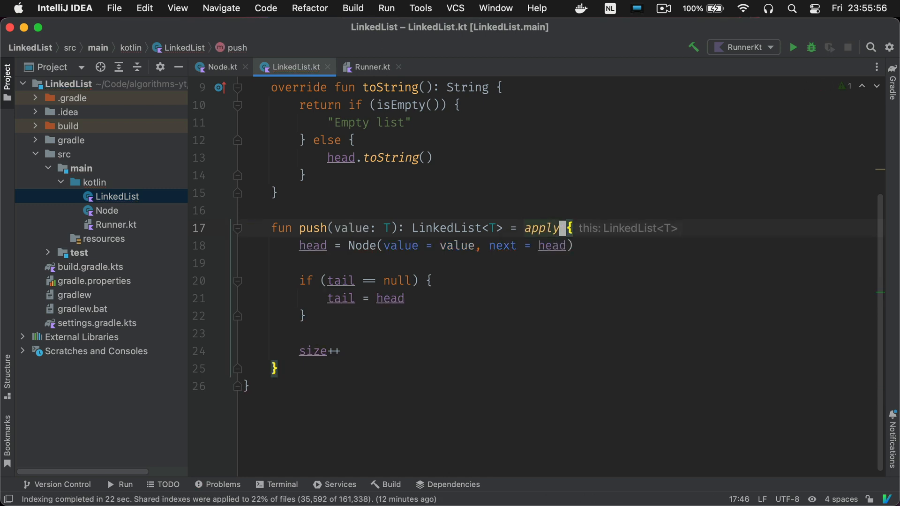
{"action": "left_click", "coordinate": [401, 298]}
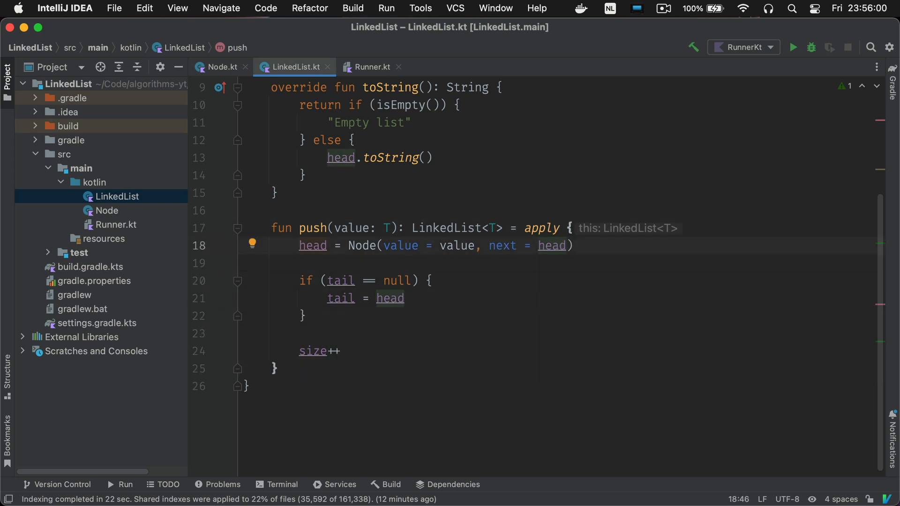
- Chain the four push calls in pushExample onto a single line
{"action": "left_click", "coordinate": [372, 67]}
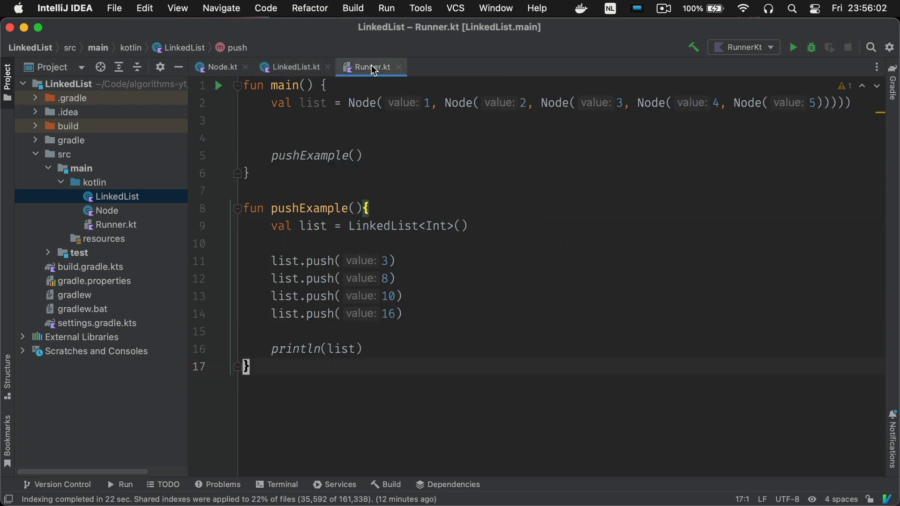
{"action": "left_click", "coordinate": [398, 279]}
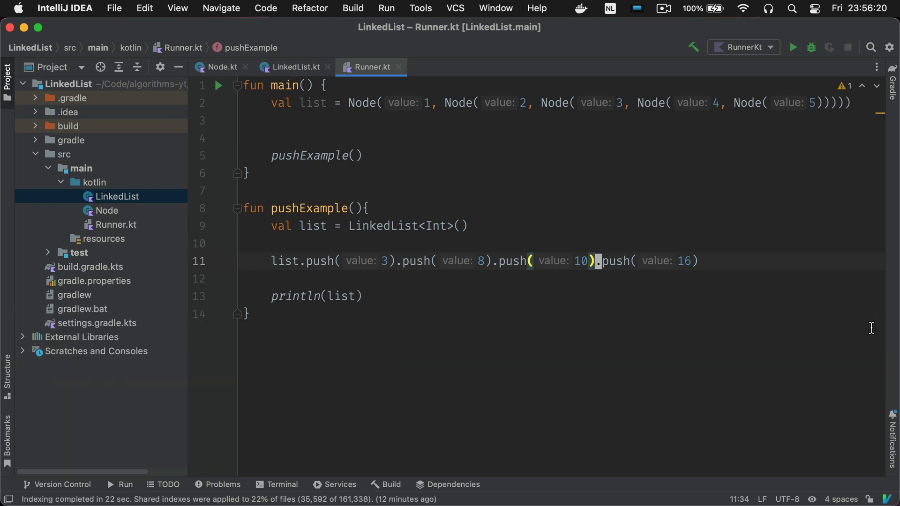
{"action": "left_click", "coordinate": [294, 67]}
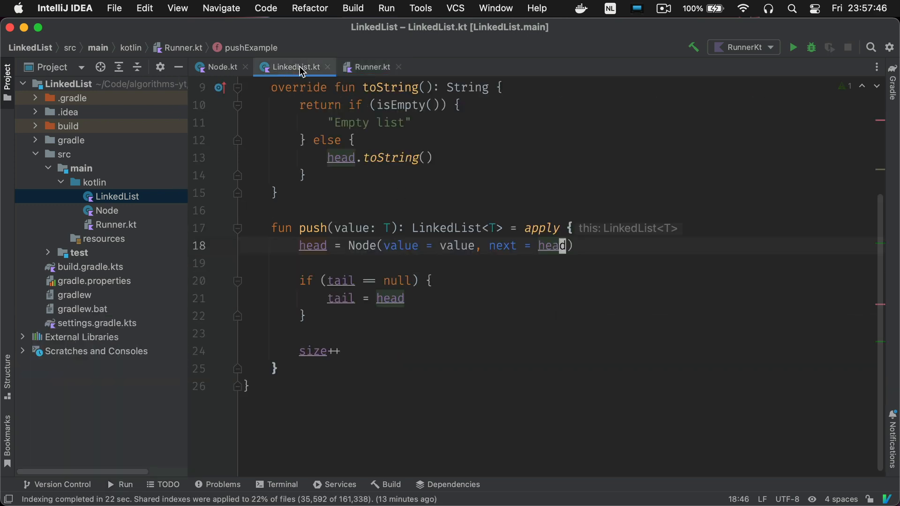
- Write append(value): push when empty, otherwise link a new node after tail and increment size
{"action": "left_click", "coordinate": [528, 369]}
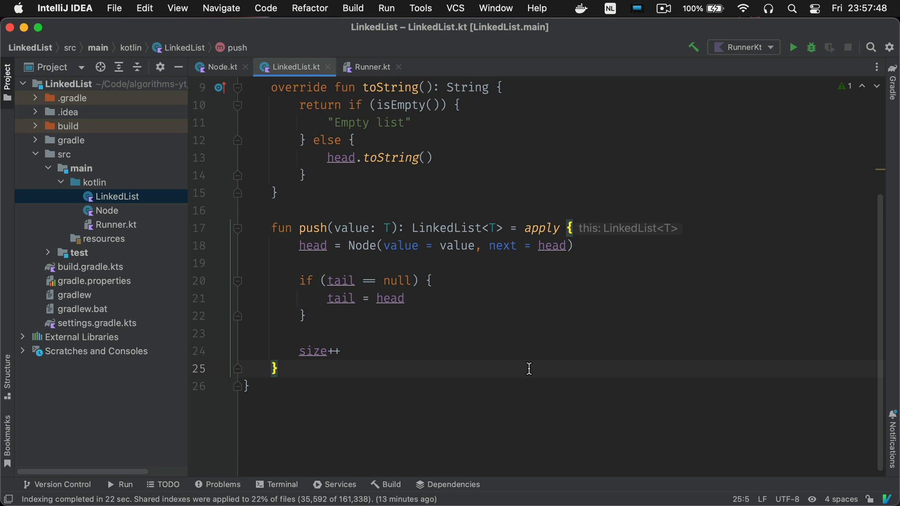
{"action": "type", "text": "fun append(value:"}
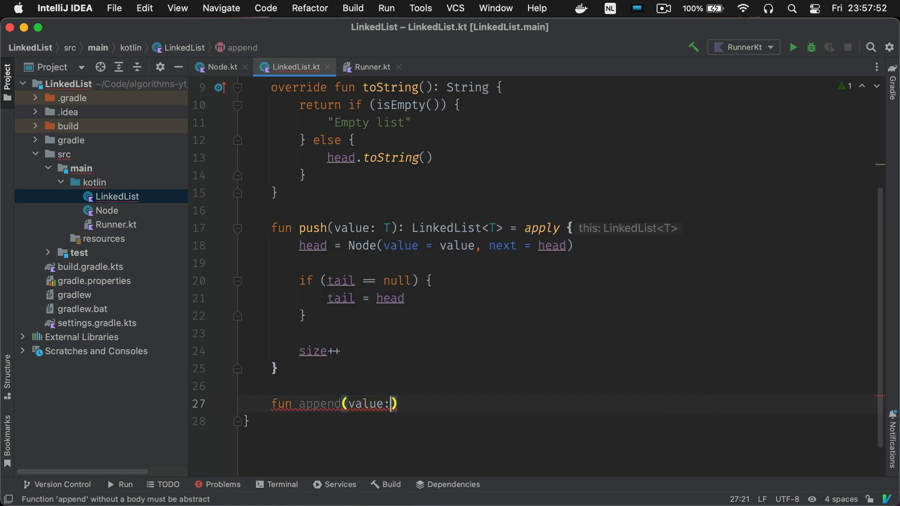
{"action": "type", "text": "T){"}
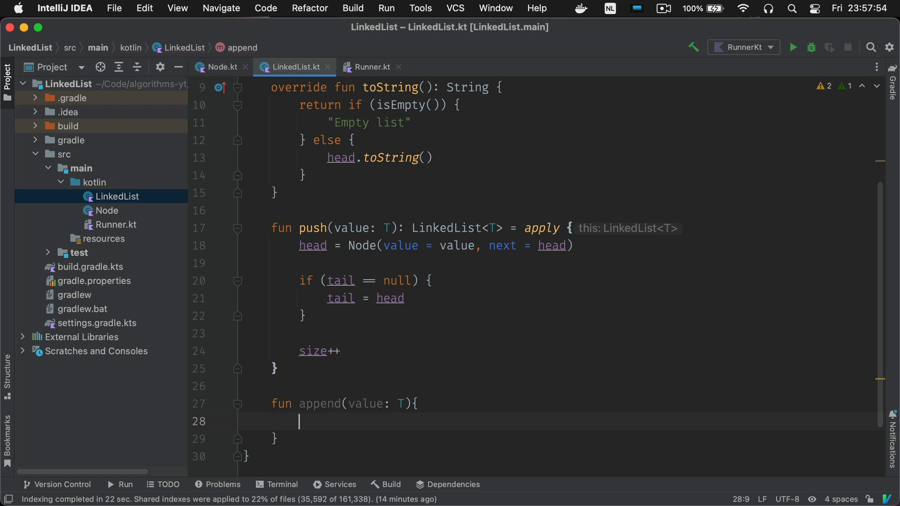
{"action": "type", "text": "if (isEmpty()){"}
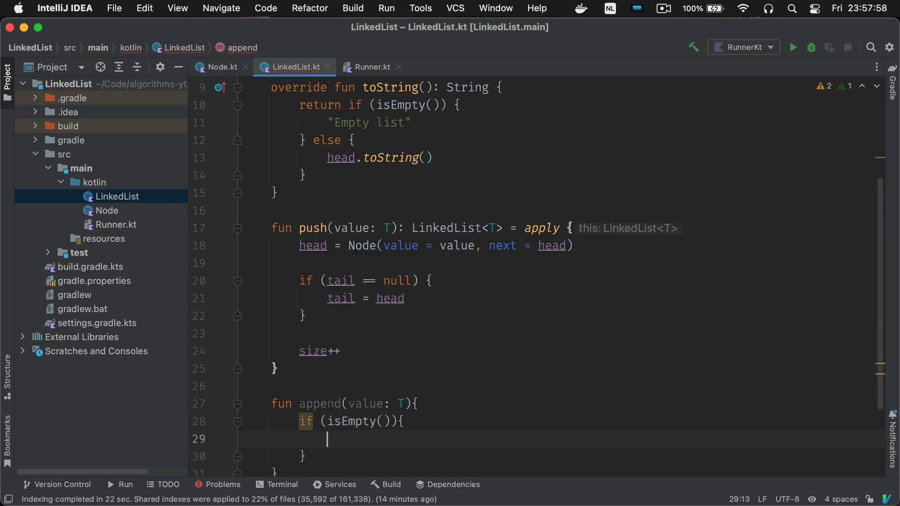
{"action": "type", "text": "push(value"}
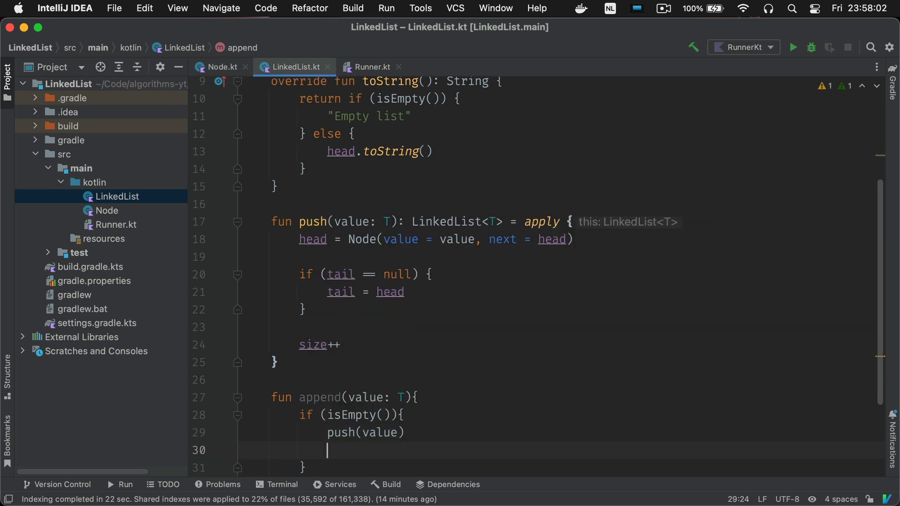
{"action": "type", "text": "return"}
{"action": "type", "text": "val new"}
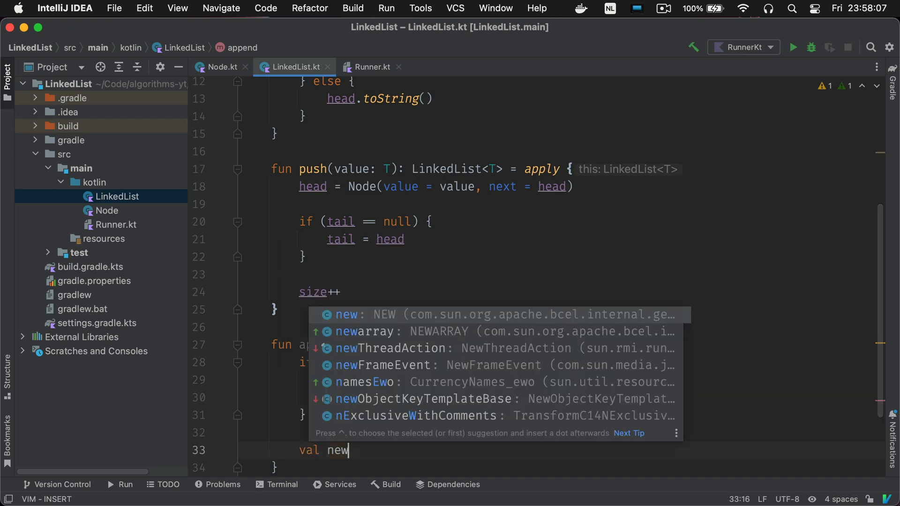
{"action": "type", "text": "Node = Node(value = value"}
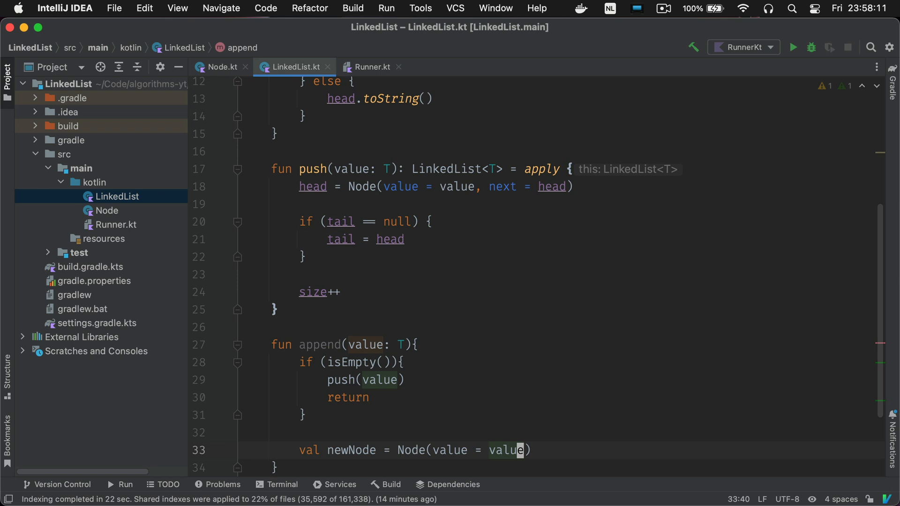
{"action": "type", "text": "tail"}
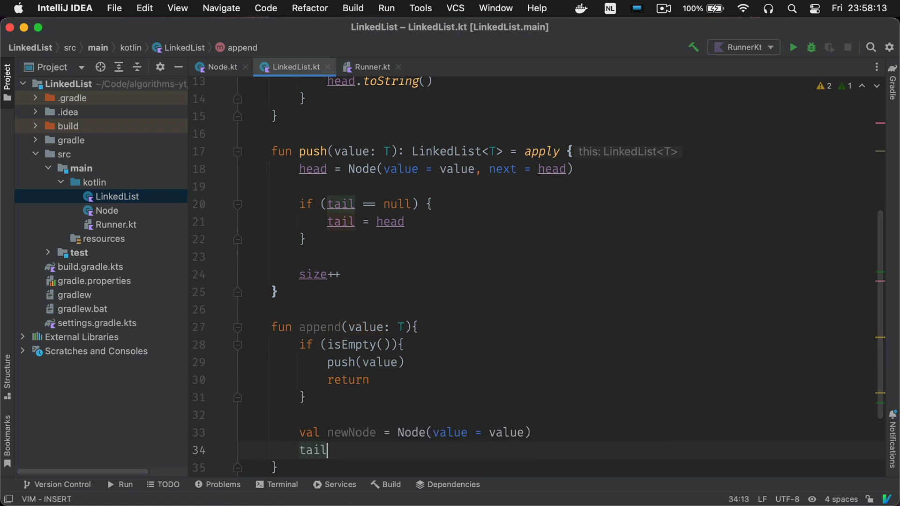
{"action": "type", "text": "!!.next = newNode"}
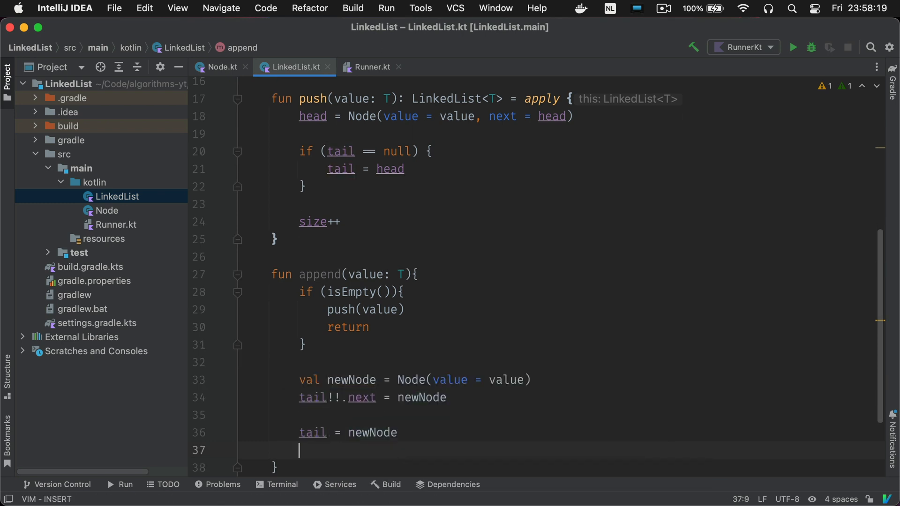
{"action": "type", "text": "size++"}
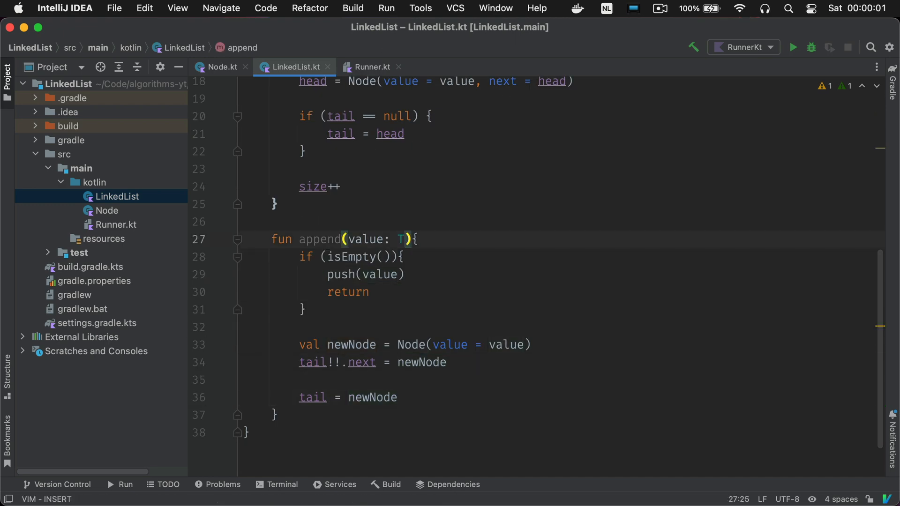
- Make append return LinkedList<T> via apply and write appendExample chaining four appends
{"action": "type", "text": ": LinkedList"}
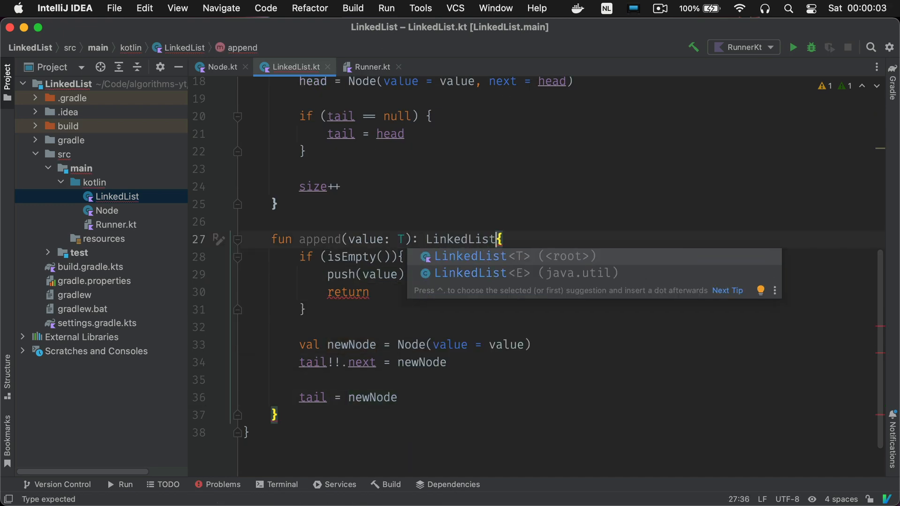
{"action": "type", "text": "<T> = apply"}
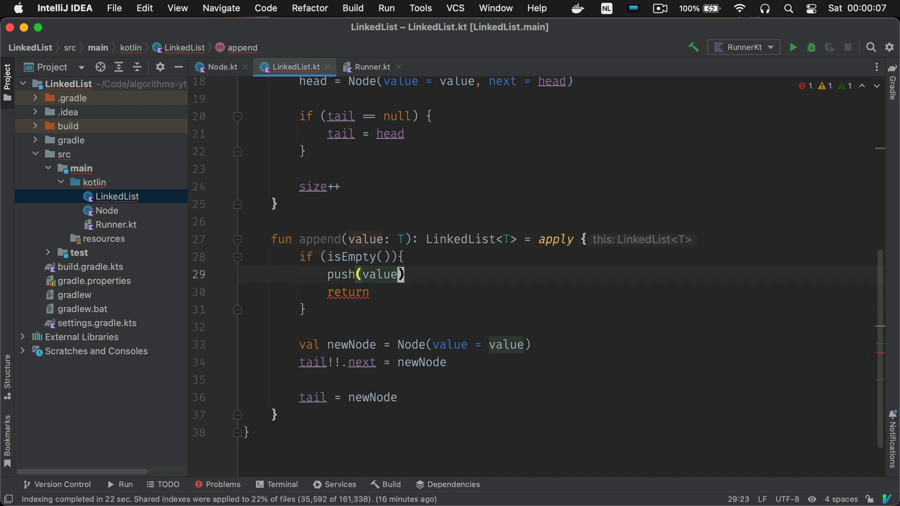
{"action": "type", "text": "this"}
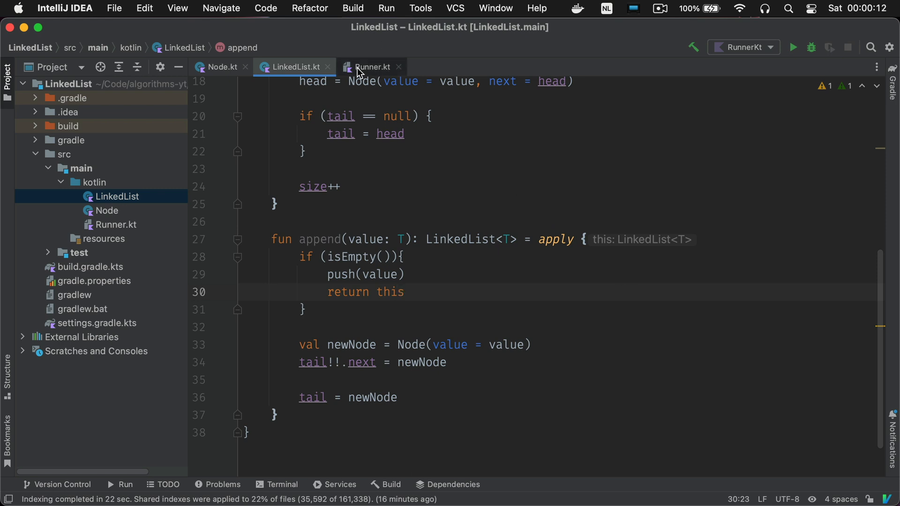
{"action": "left_click", "coordinate": [372, 67]}
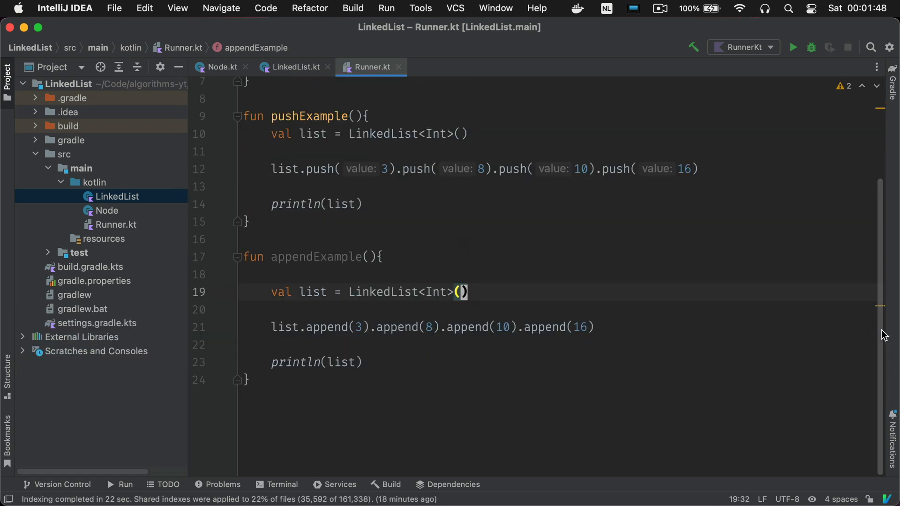
{"action": "left_click", "coordinate": [295, 66]}
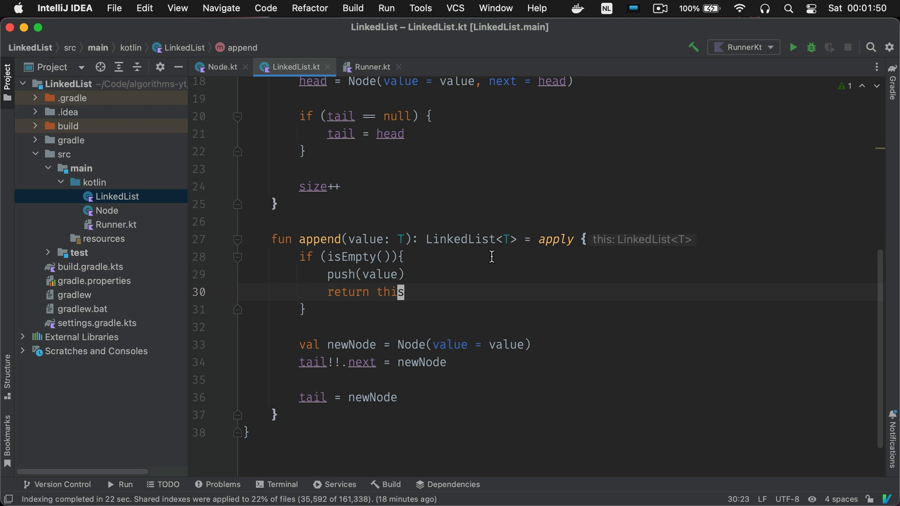
- Write nodeAt(index: Int): Node<T>? with currentNode, currentIndex and a while loop walking nodes
{"action": "scroll", "scroll_direction": "down", "scroll_amount": 3}
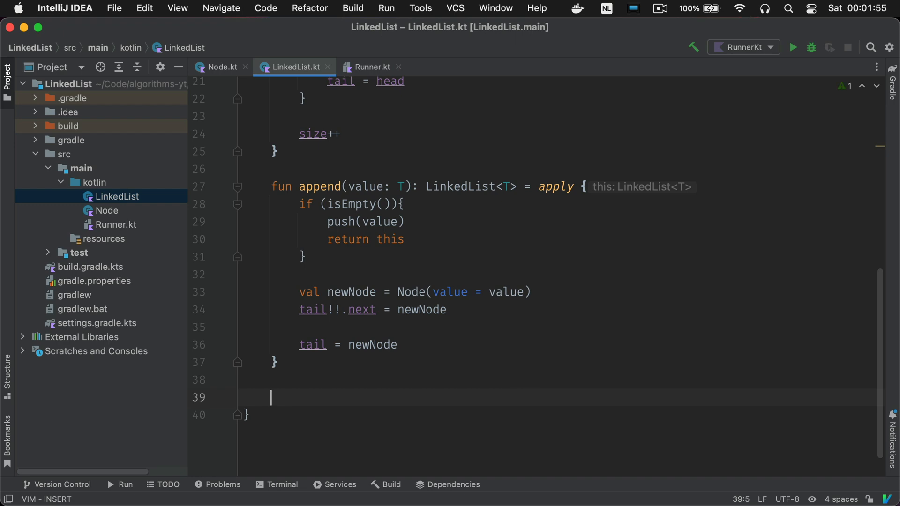
{"action": "type", "text": "fun nodeAt("}
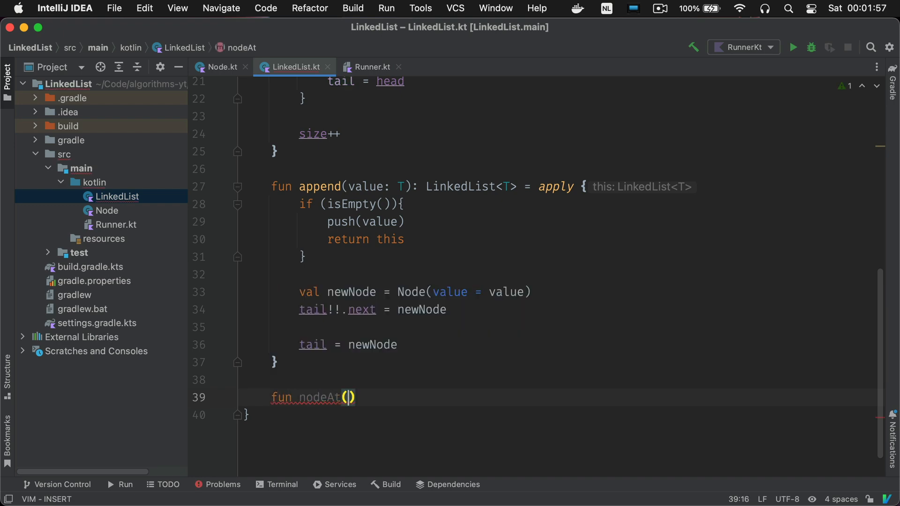
{"action": "type", "text": "index :"}
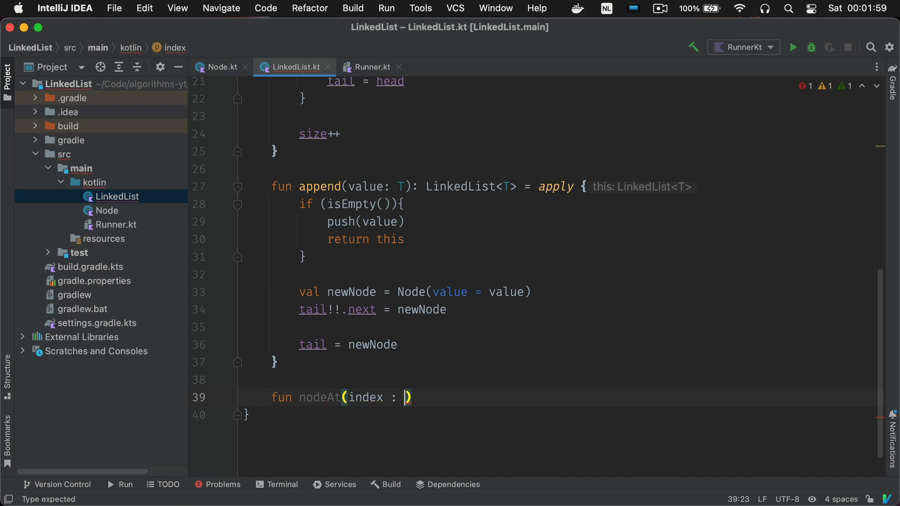
{"action": "type", "text": "Int): N"}
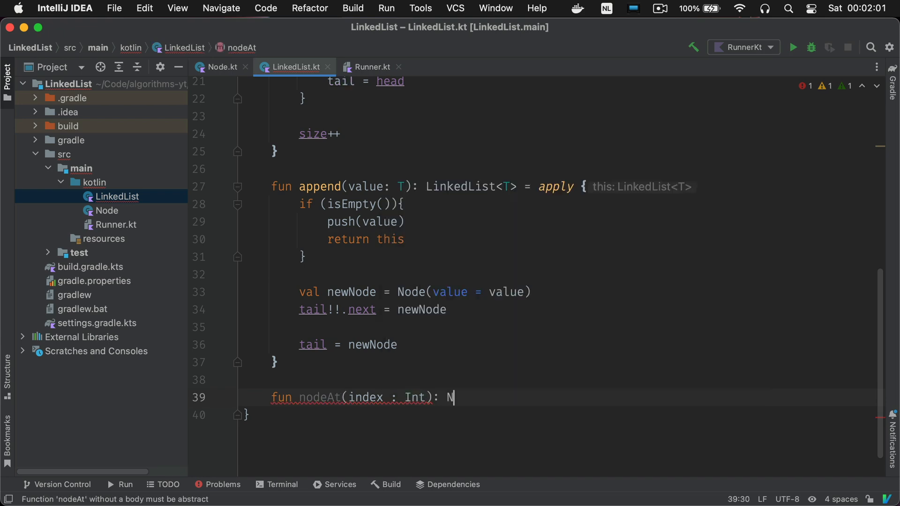
{"action": "type", "text": "ode<T>?"}
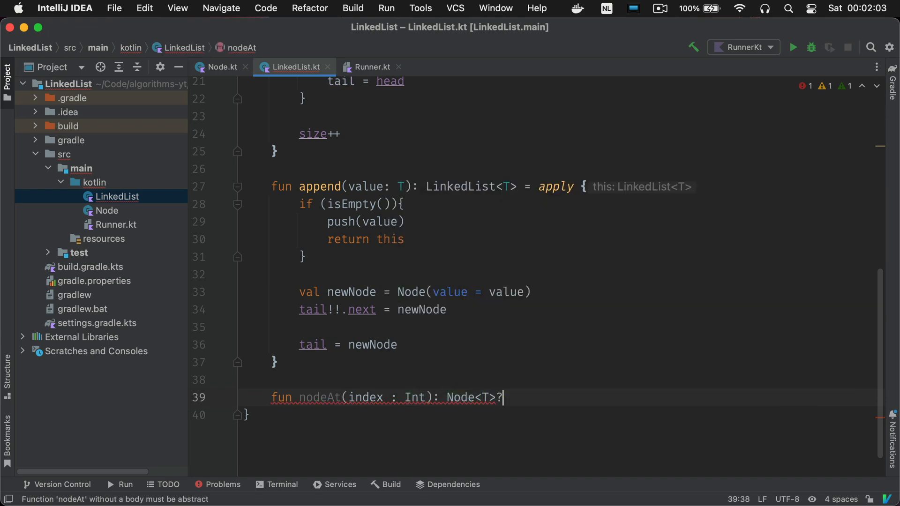
{"action": "type", "text": "{"}
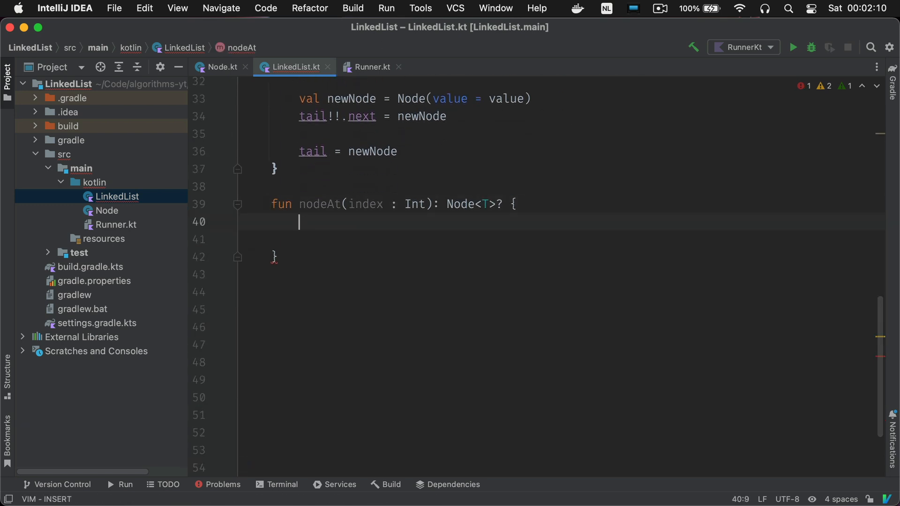
{"action": "type", "text": "var curret"}
{"action": "type", "text": "while (curretn"}
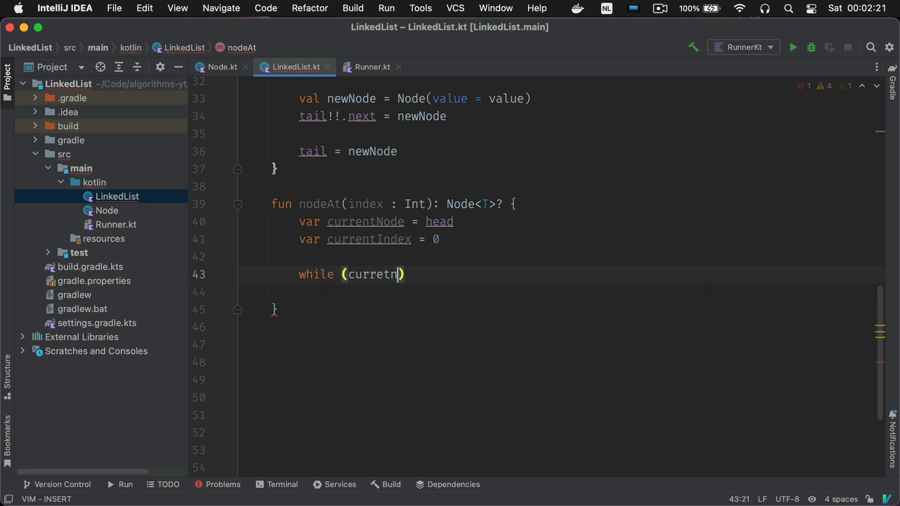
{"action": "type", "text": "currentNode != null"}
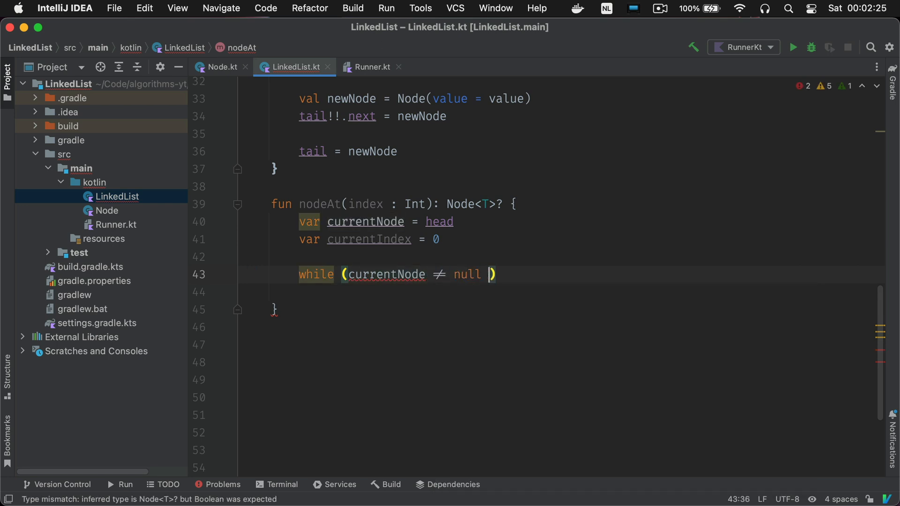
{"action": "type", "text": "&& currentIndex <"}
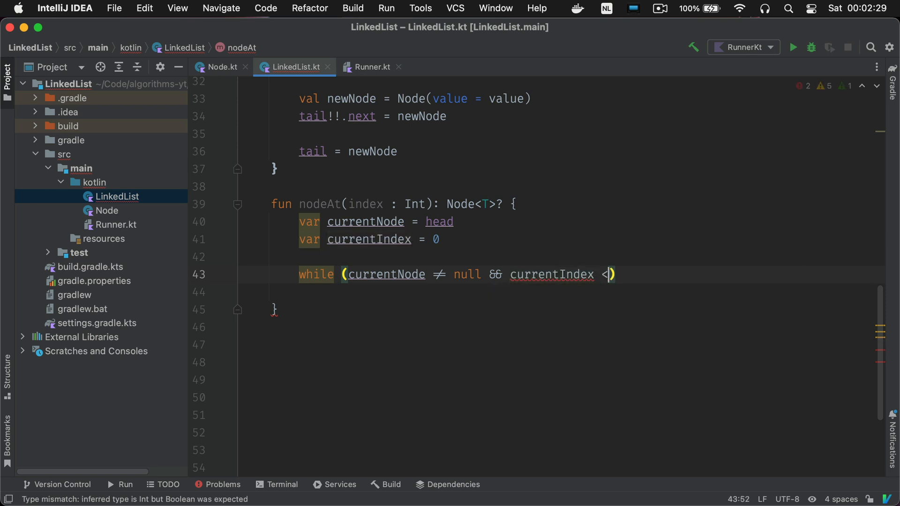
{"action": "type", "text": "index){"}
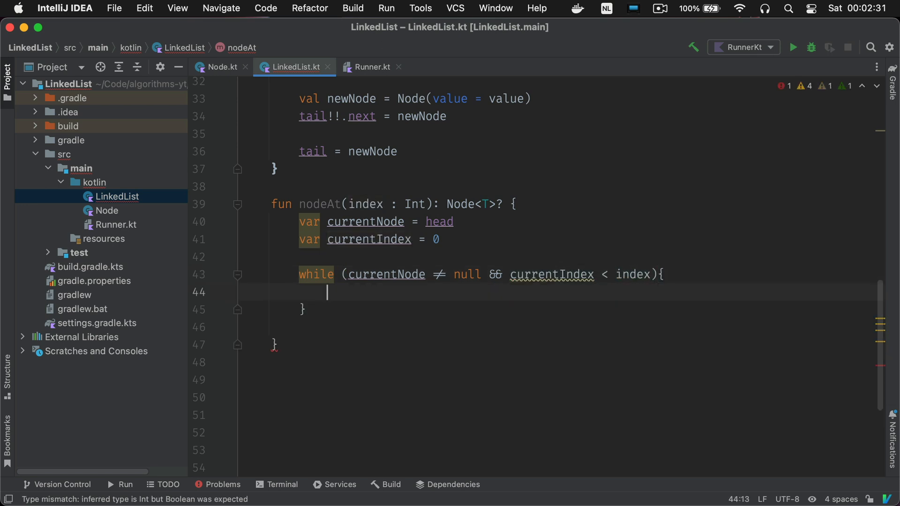
{"action": "type", "text": "currentNode = currentNode.next"}
{"action": "type", "text": "fun insert(value : "}
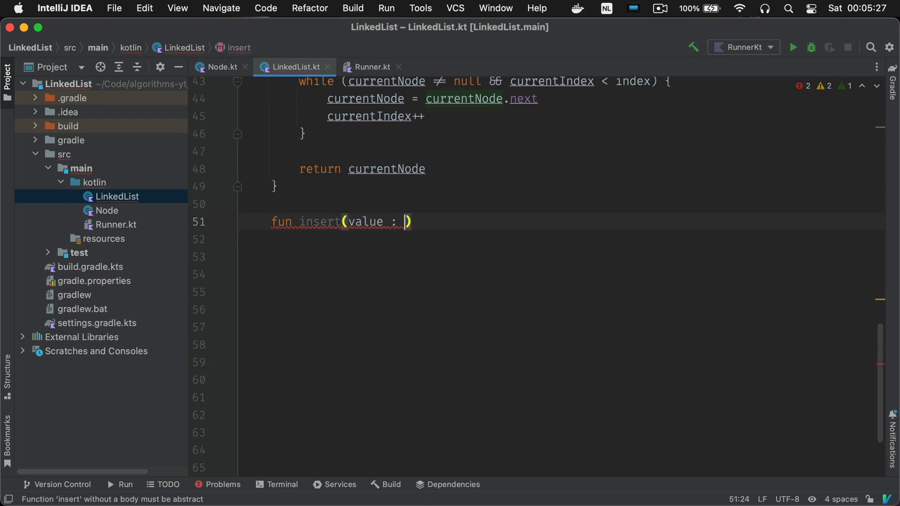
- Give insert(value, afterNode) a case that appends and returns tail when afterNode is the tail
{"action": "type", "text": ", afterNode: Node<T>): Node<T> {"}
{"action": "left_click", "coordinate": [562, 258]}
{"action": "type", "text": "if ("}
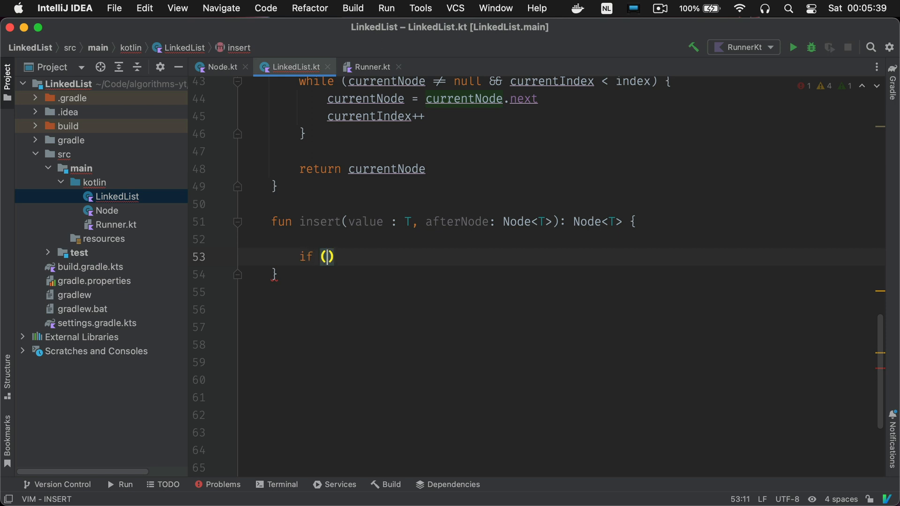
{"action": "type", "text": "tail == afterNode"}
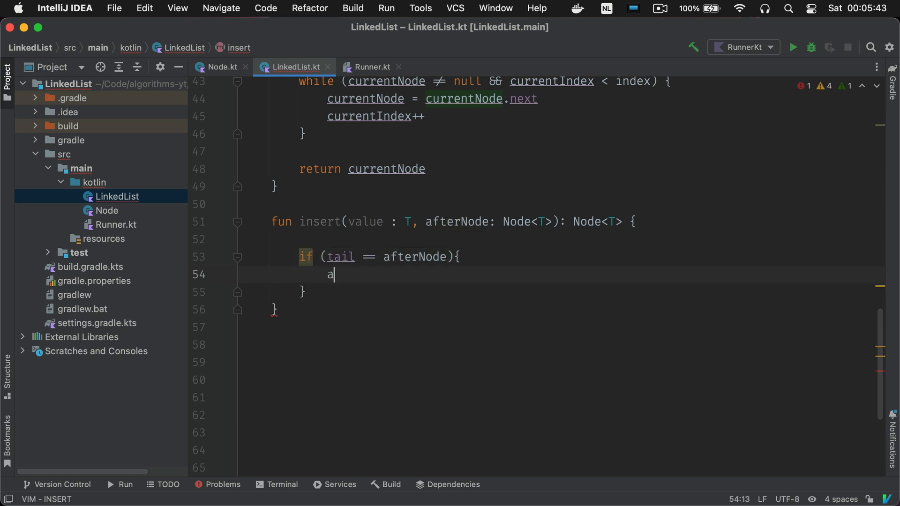
{"action": "type", "text": "ppend(value)"}
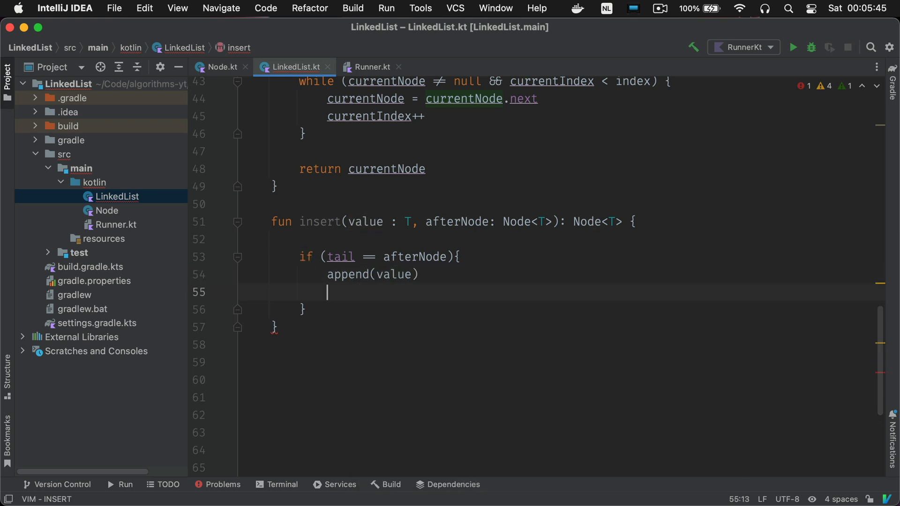
{"action": "type", "text": "return tail!!"}
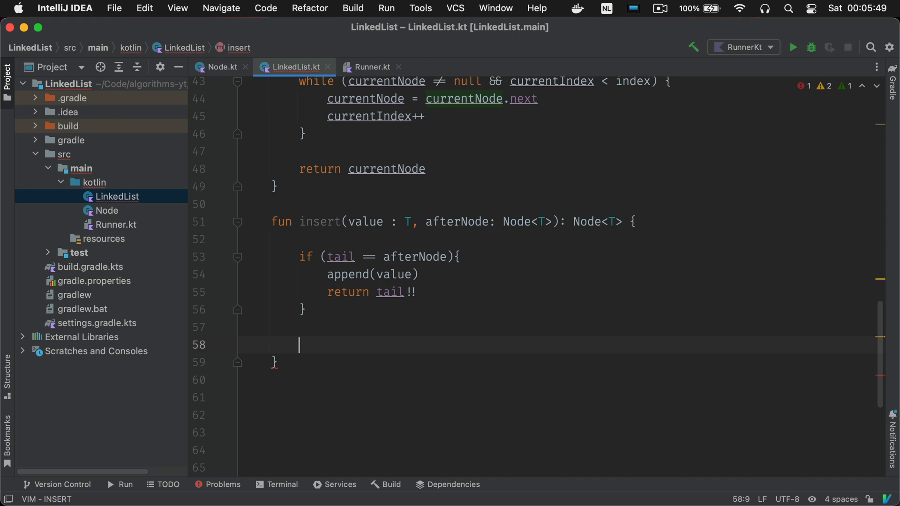
- Otherwise link a new node after afterNode, increment size and return the new node
{"action": "type", "text": "val newNode ="}
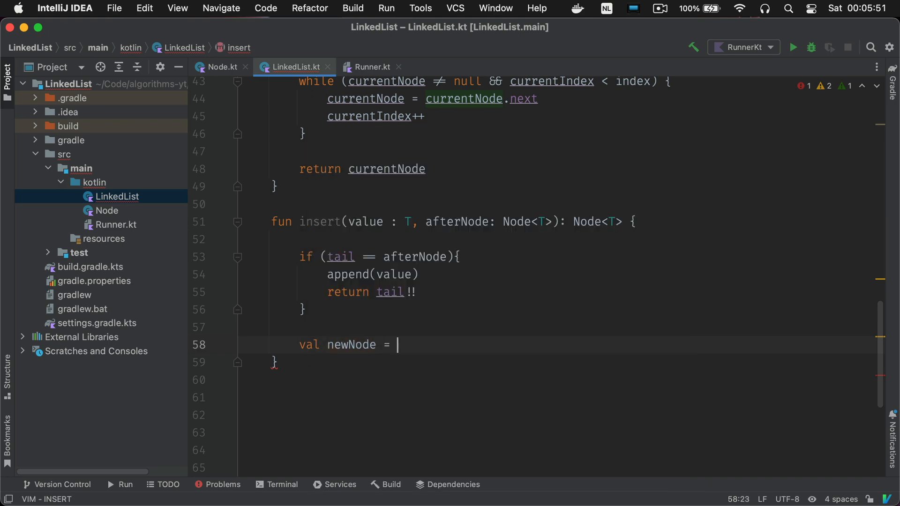
{"action": "type", "text": "Node(val)"}
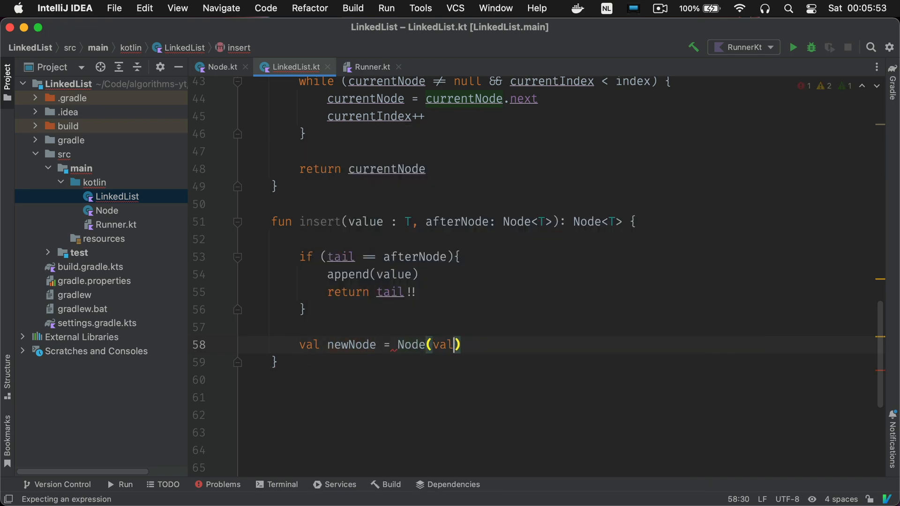
{"action": "type", "text": "value = value, next ="}
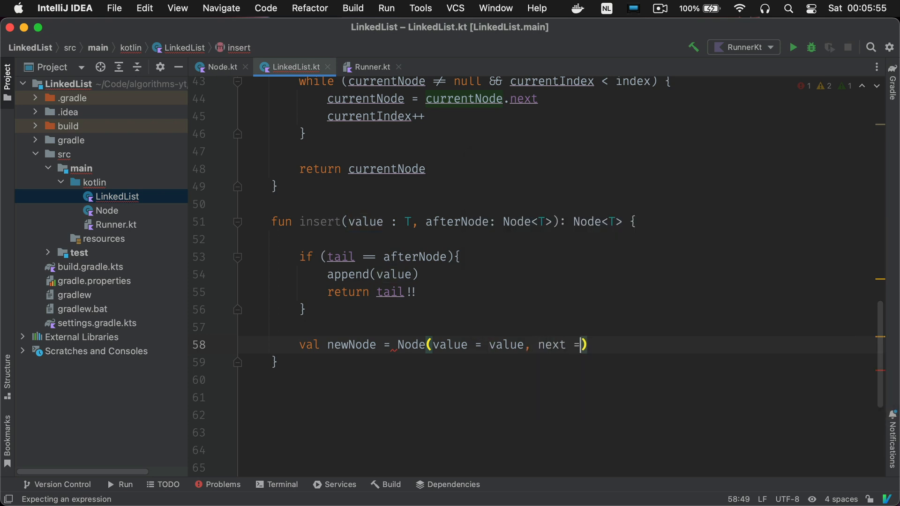
{"action": "type", "text": "afterNode.next"}
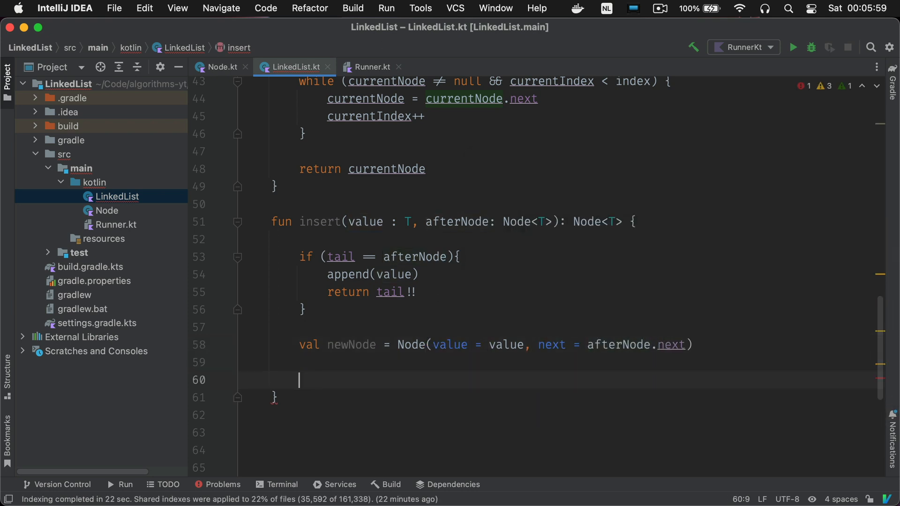
{"action": "type", "text": "afterNod"}
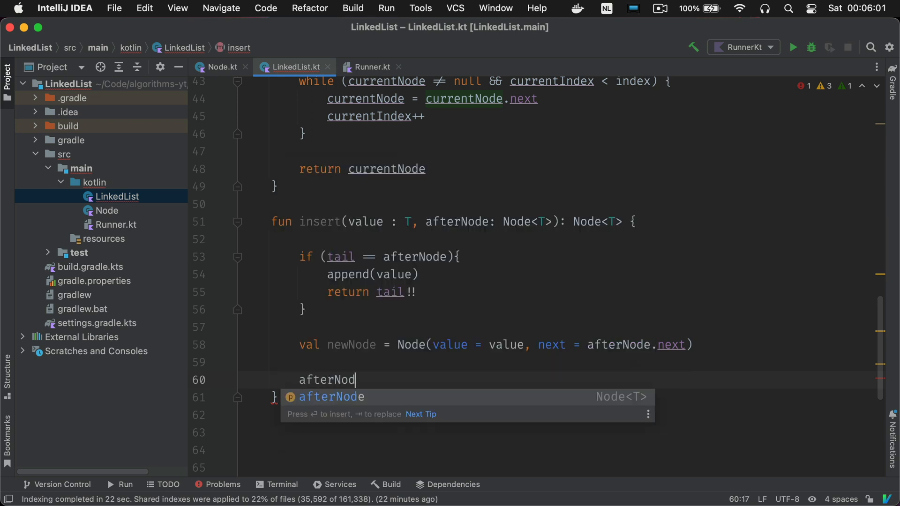
{"action": "type", "text": "e.next = newNode"}
{"action": "type", "text": "size"}
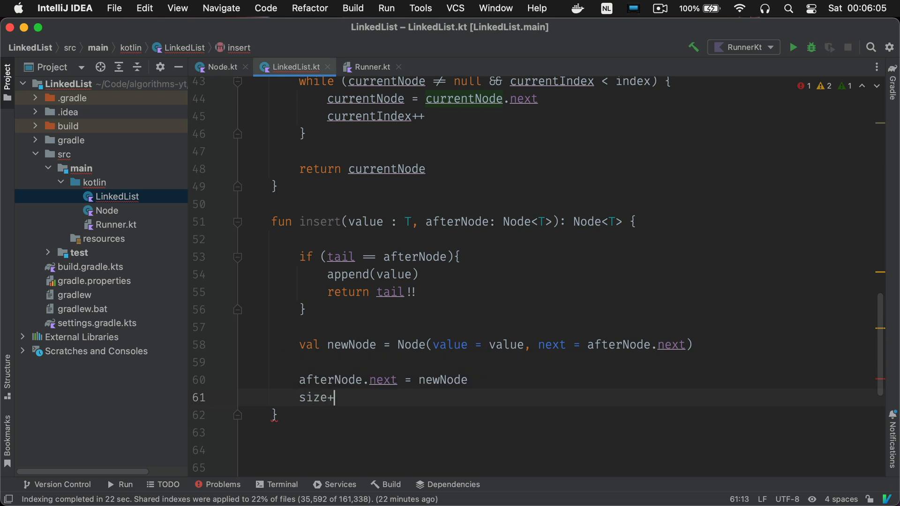
{"action": "type", "text": "+"}
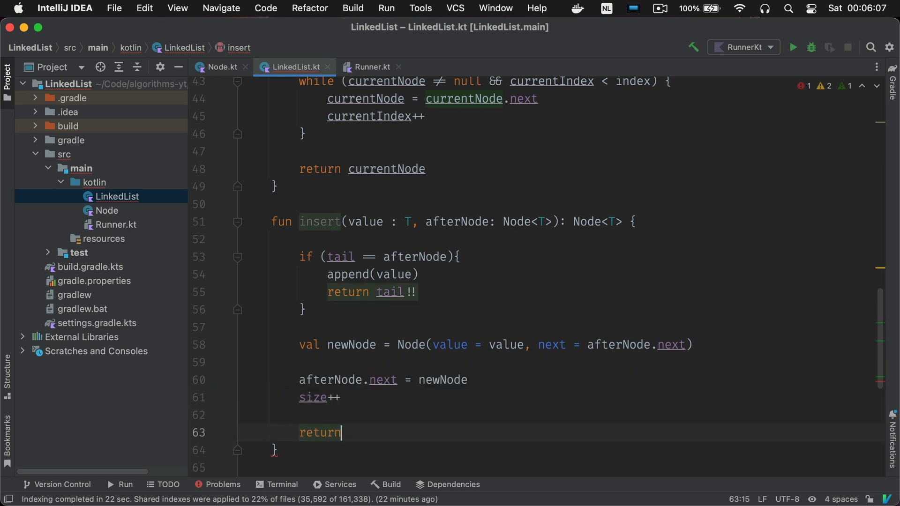
{"action": "type", "text": "newNode"}
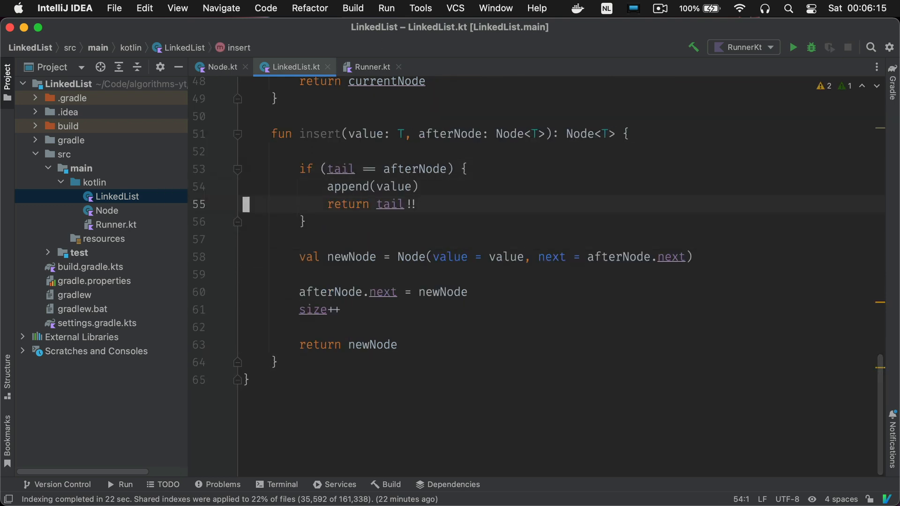
{"action": "left_click", "coordinate": [316, 239]}
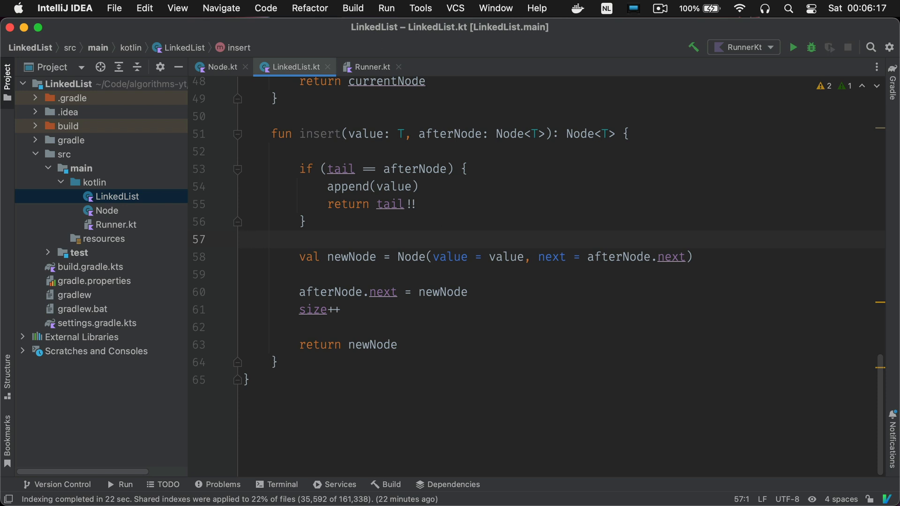
{"action": "left_click", "coordinate": [371, 66]}
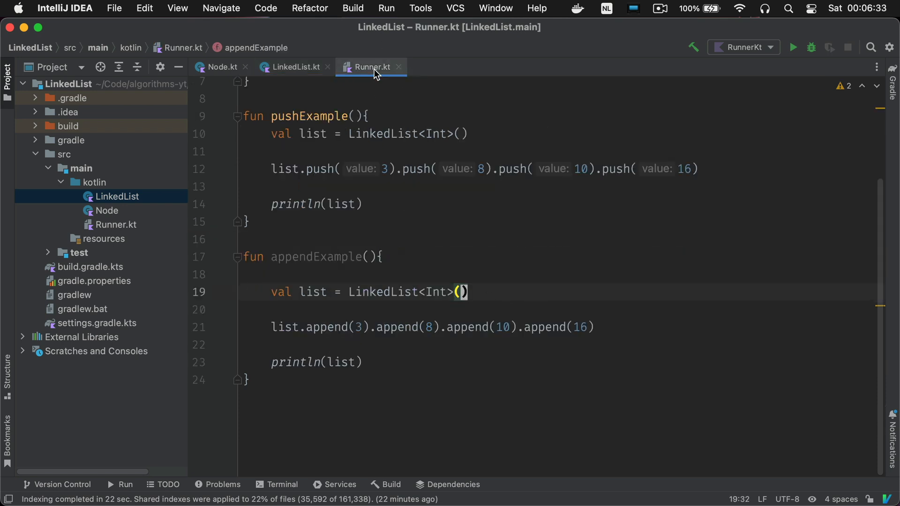
- Write insertExample pushing 3, 2, 1, inserting three values after nodeAt(1), printing before and after, and run it
{"action": "scroll", "scroll_direction": "up", "scroll_amount": 3}
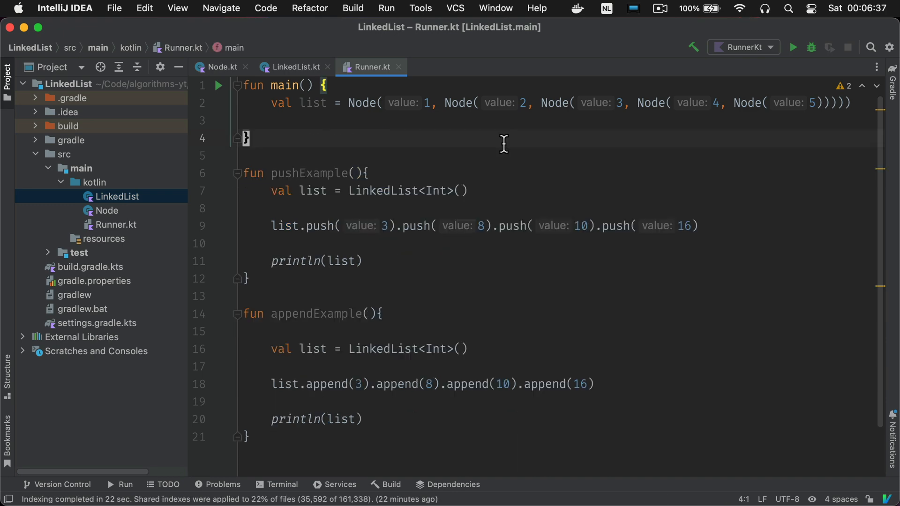
{"action": "type", "text": "fun insertExample(){"}
{"action": "type", "text": "val list"}
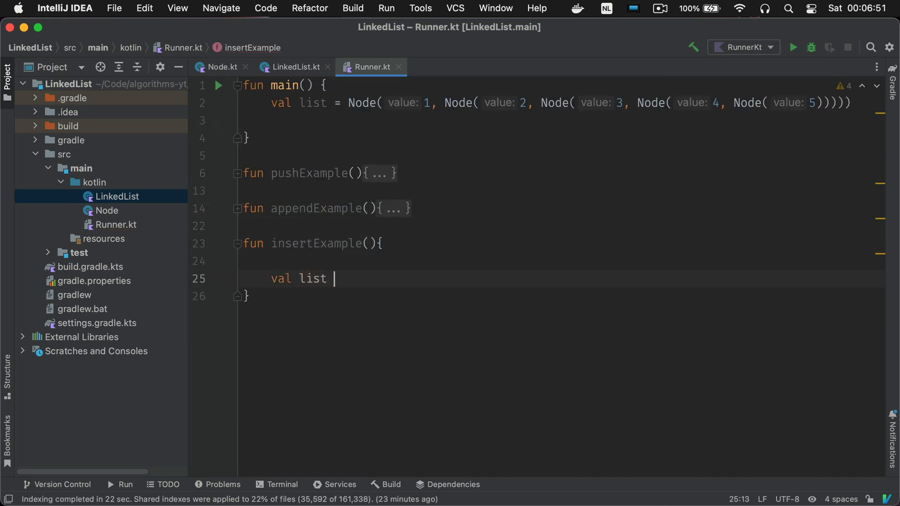
{"action": "type", "text": "= LinkedList<Int>("}
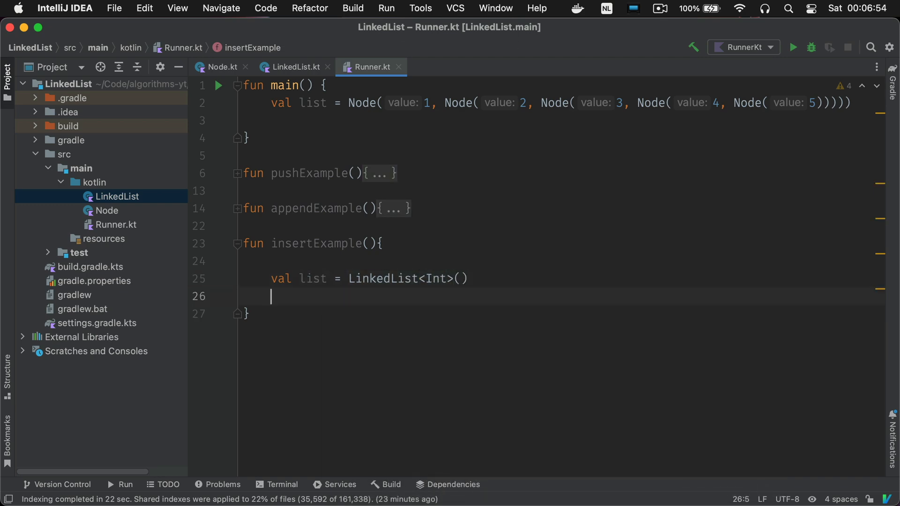
{"action": "type", "text": "list.push(3).push(2).push(1"}
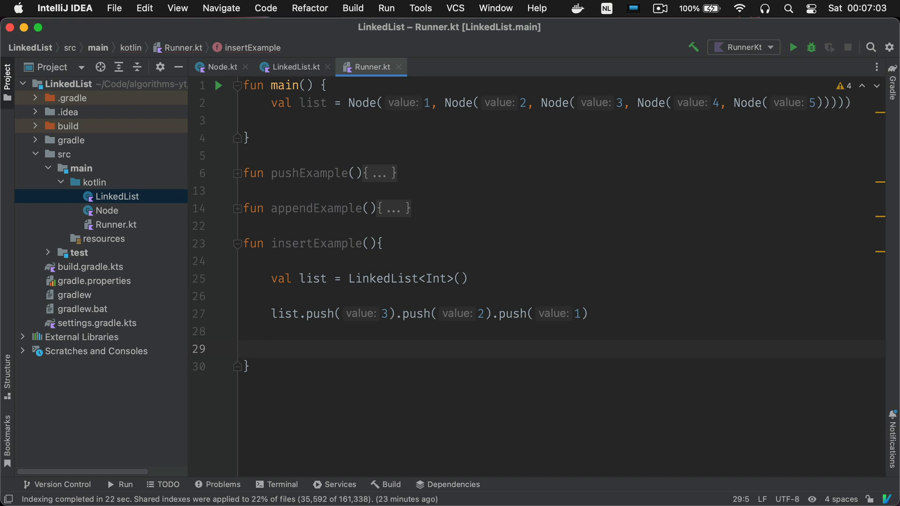
{"action": "type", "text": "println(\"Before inserting: $list\")"}
{"action": "type", "text": "var middleNode = list.nodeAt(1)!!"}
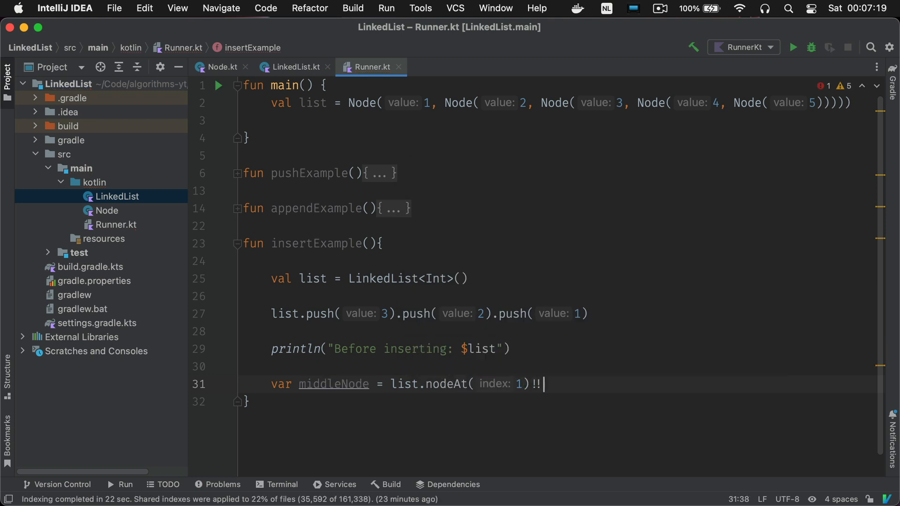
{"action": "key", "text": "Return"}
{"action": "type", "text": "middleNode = list.insert(-1 * i, "}
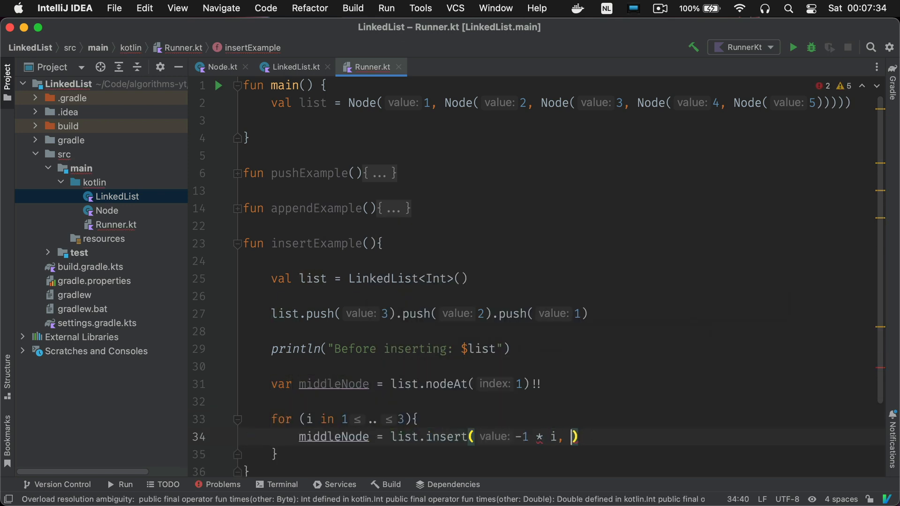
{"action": "type", "text": "println(\"After inserting $list"}
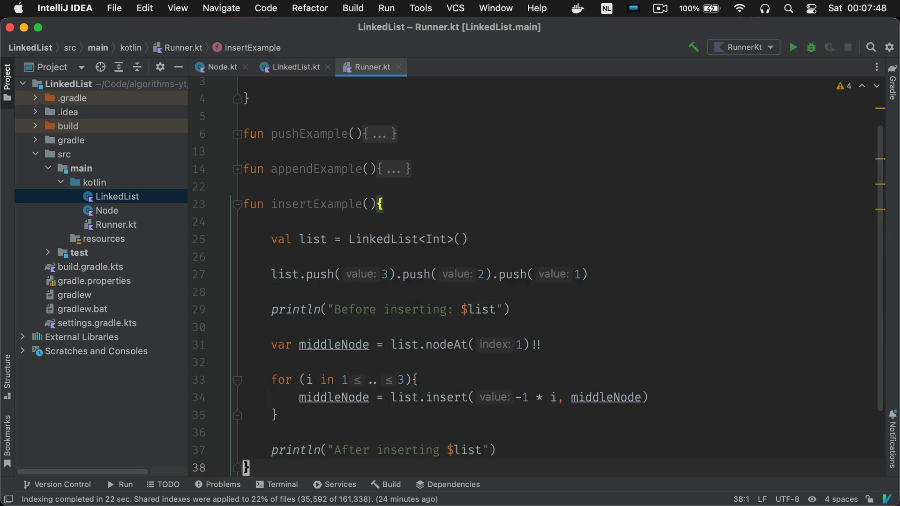
{"action": "left_click", "coordinate": [796, 48]}
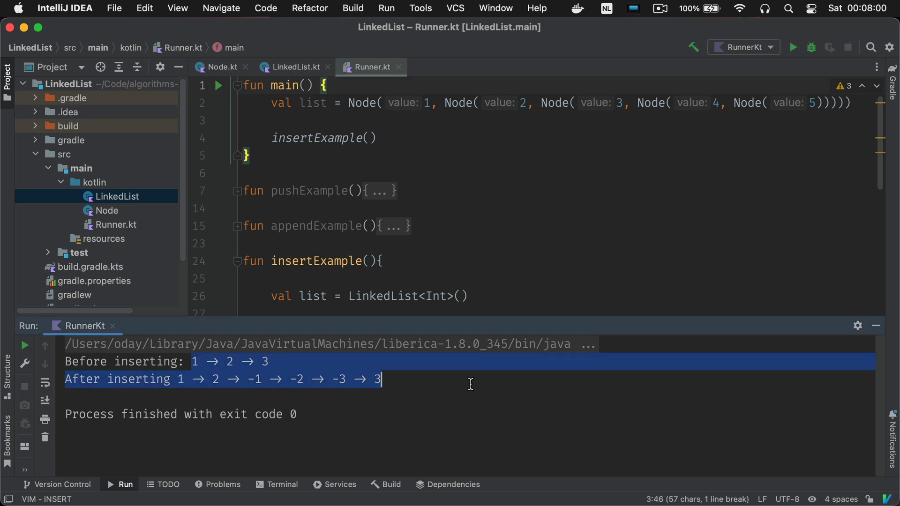
- Check the console output, then replace -1 * i with 0 in the insert call
{"action": "left_click", "coordinate": [470, 385]}
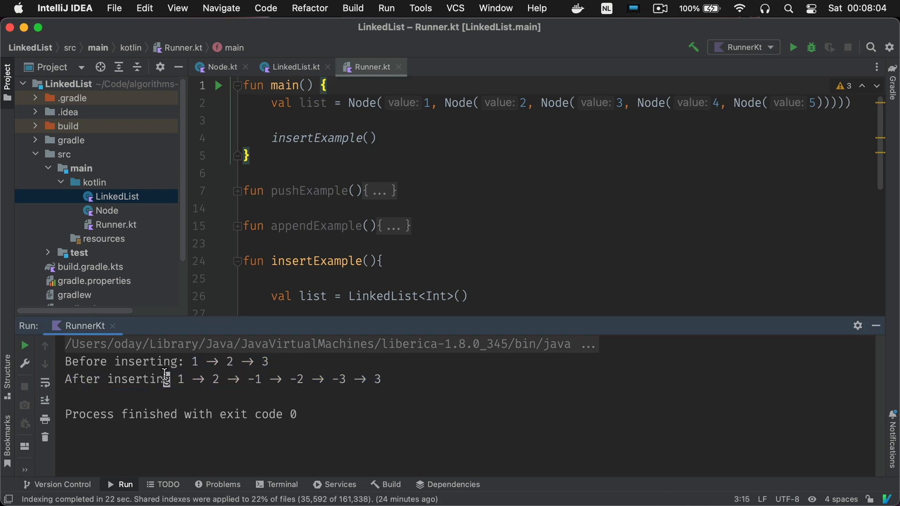
{"action": "double_click", "coordinate": [254, 379]}
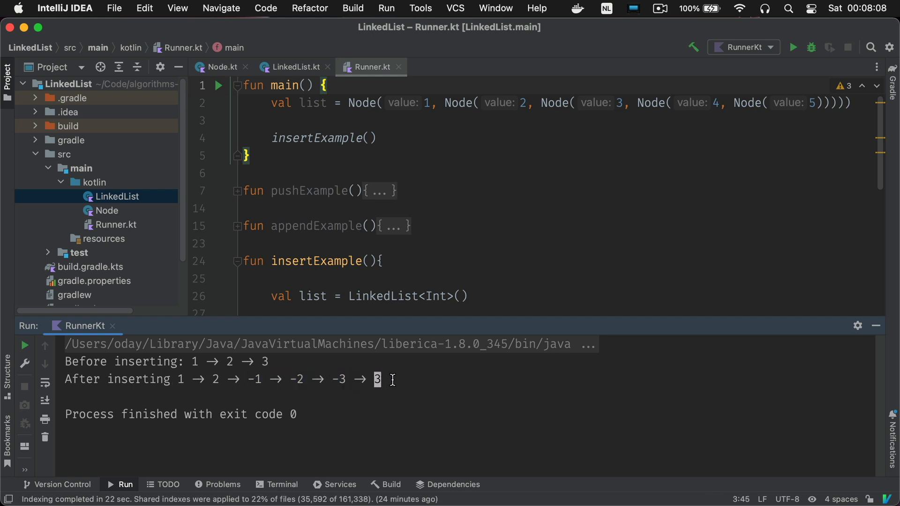
{"action": "scroll", "scroll_direction": "down", "scroll_amount": 3}
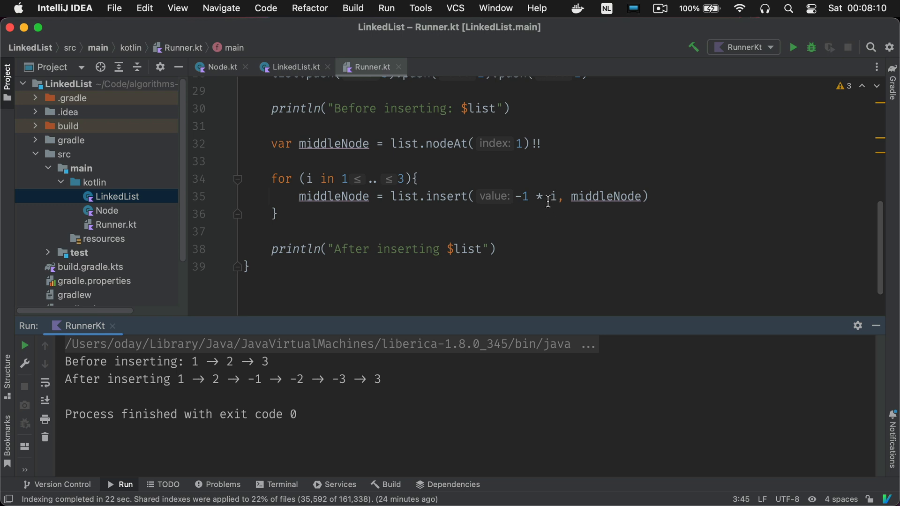
{"action": "left_click", "coordinate": [524, 196]}
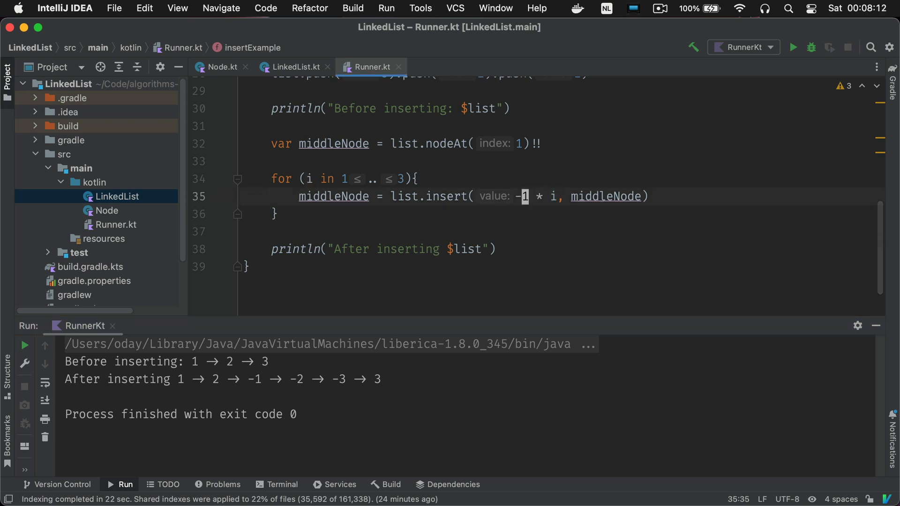
{"action": "type", "text": "0"}
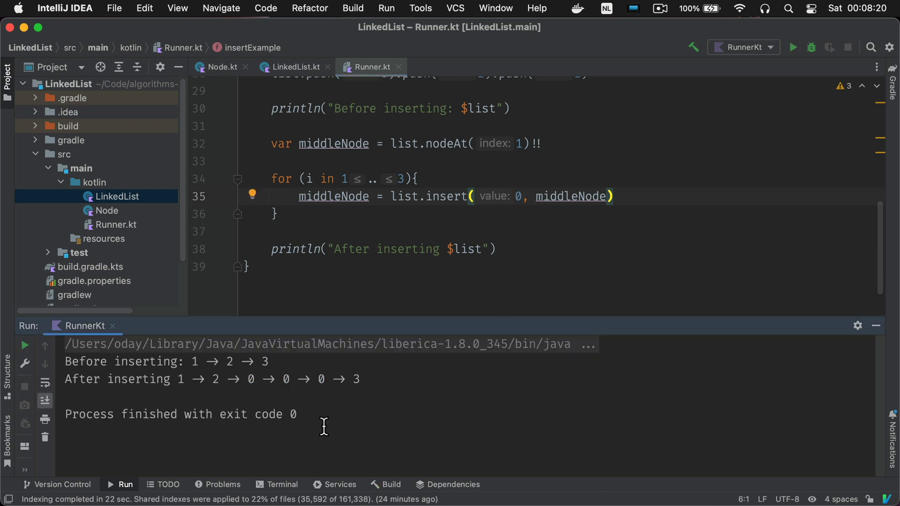
{"action": "mouse_move", "coordinate": [392, 298]}
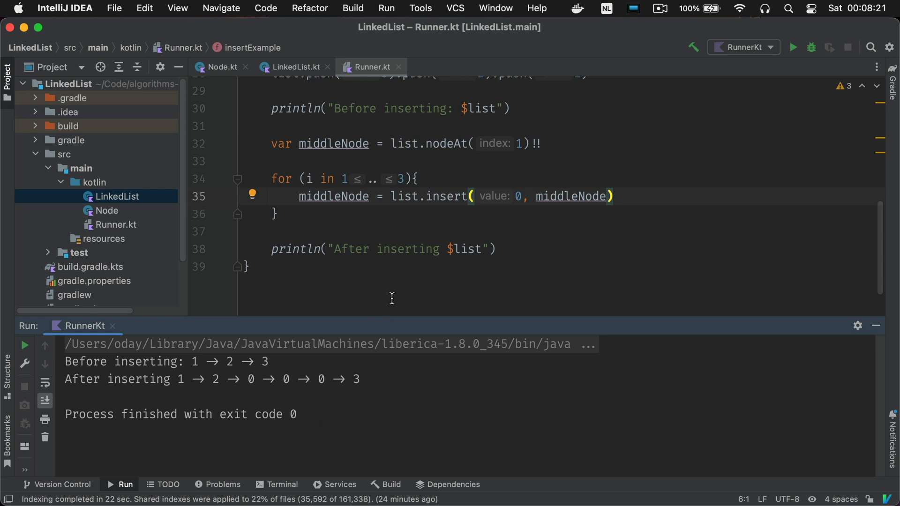